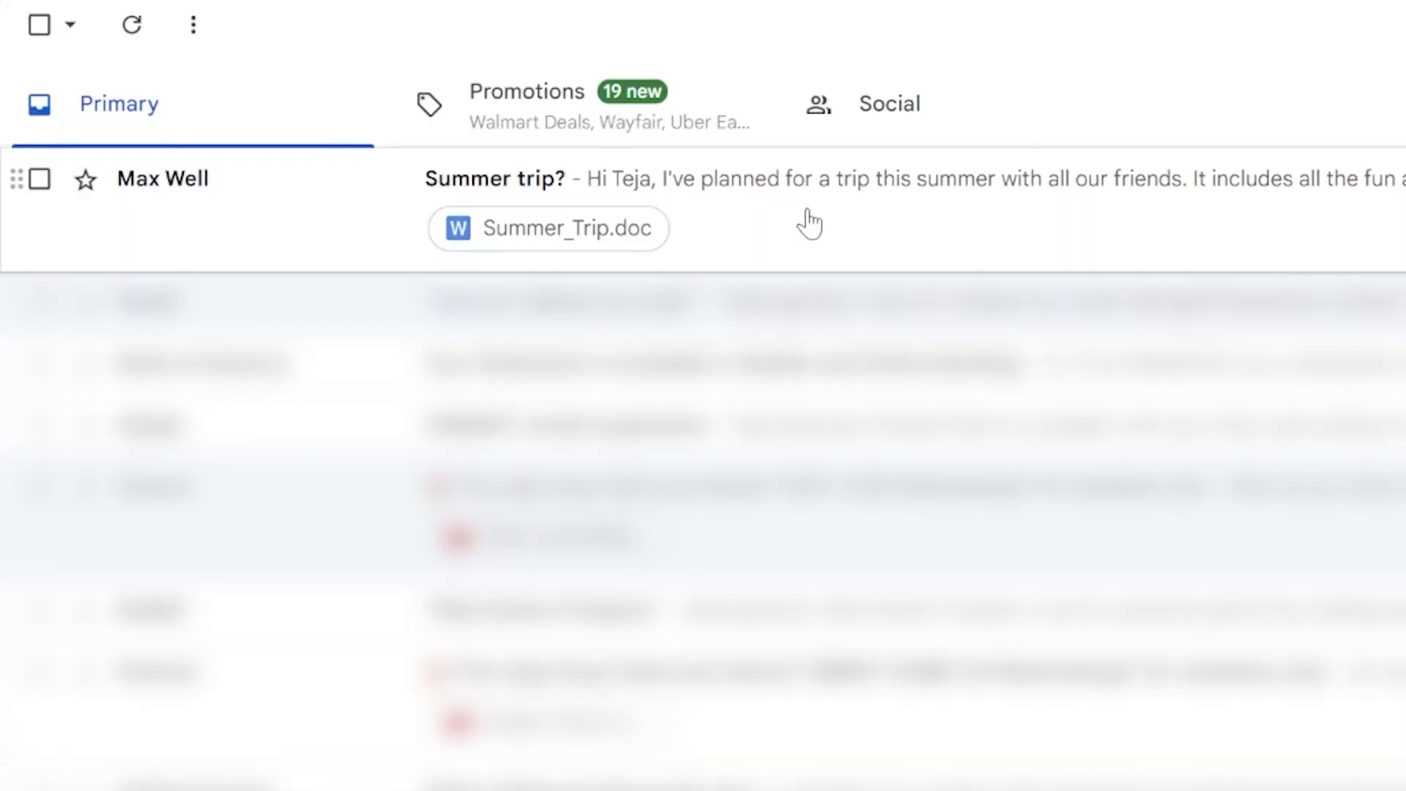
Step: Open the 'Summer trip?' email, download Summer_Trip.doc, and open the downloaded file
{"action": "left_click", "coordinate": [495, 177]}
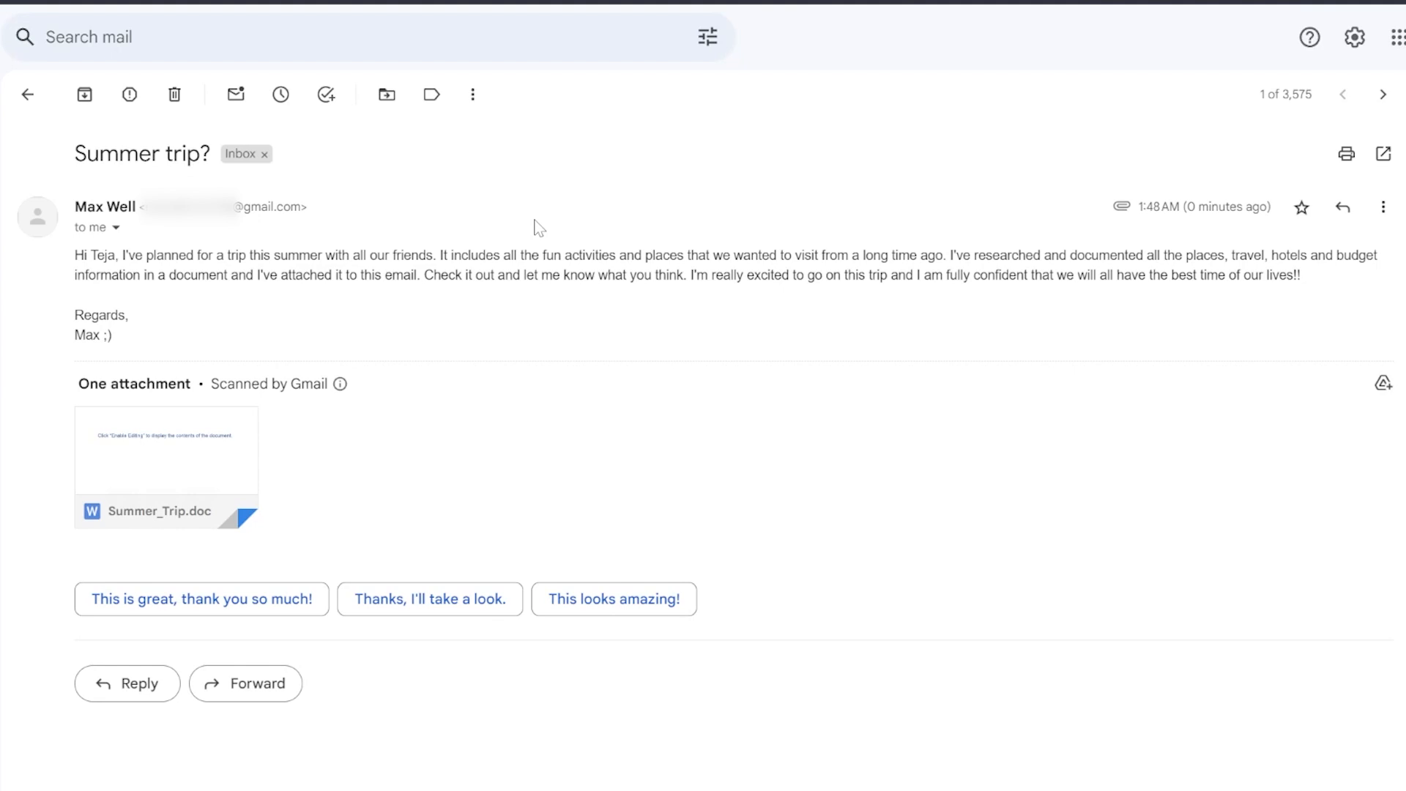
{"action": "mouse_move", "coordinate": [165, 463]}
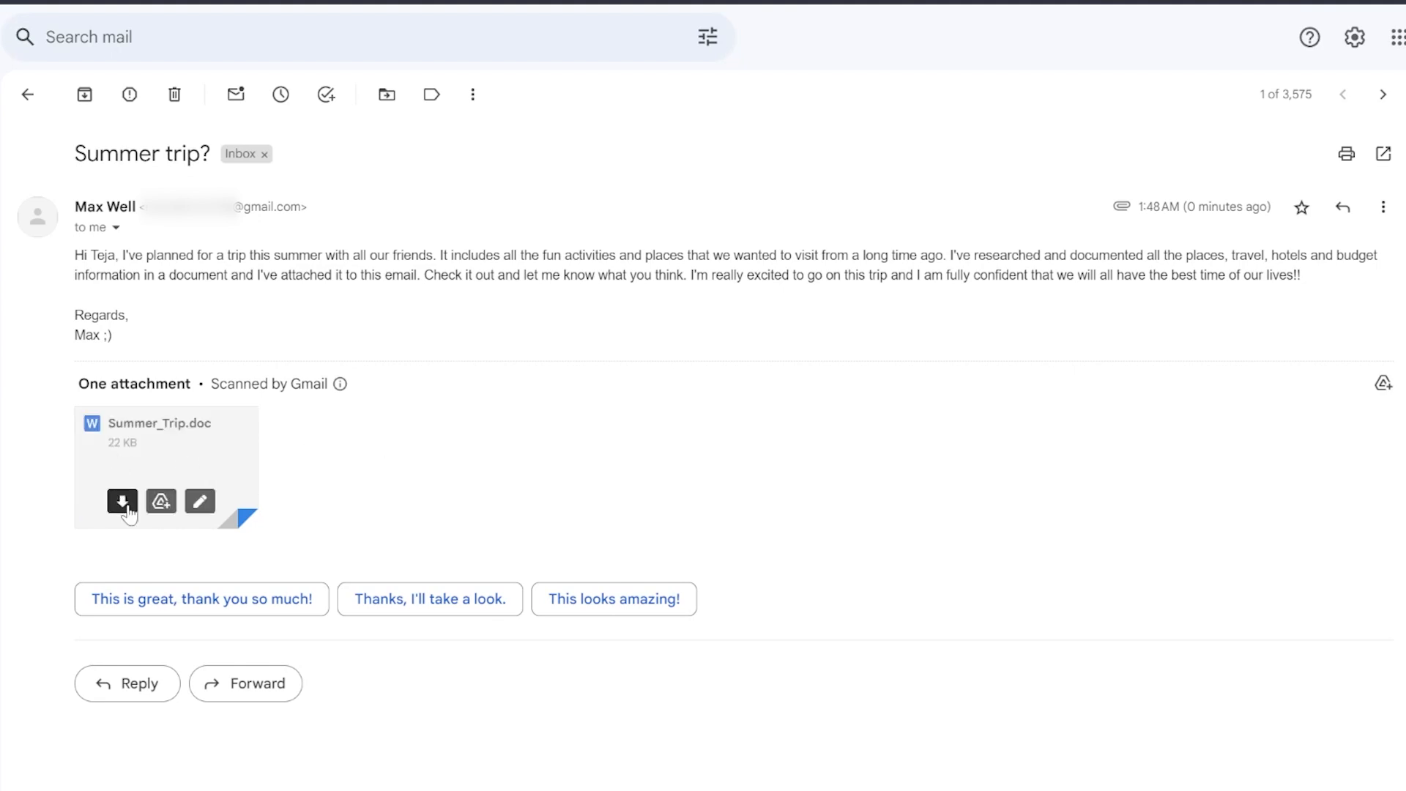
{"action": "left_click", "coordinate": [123, 502]}
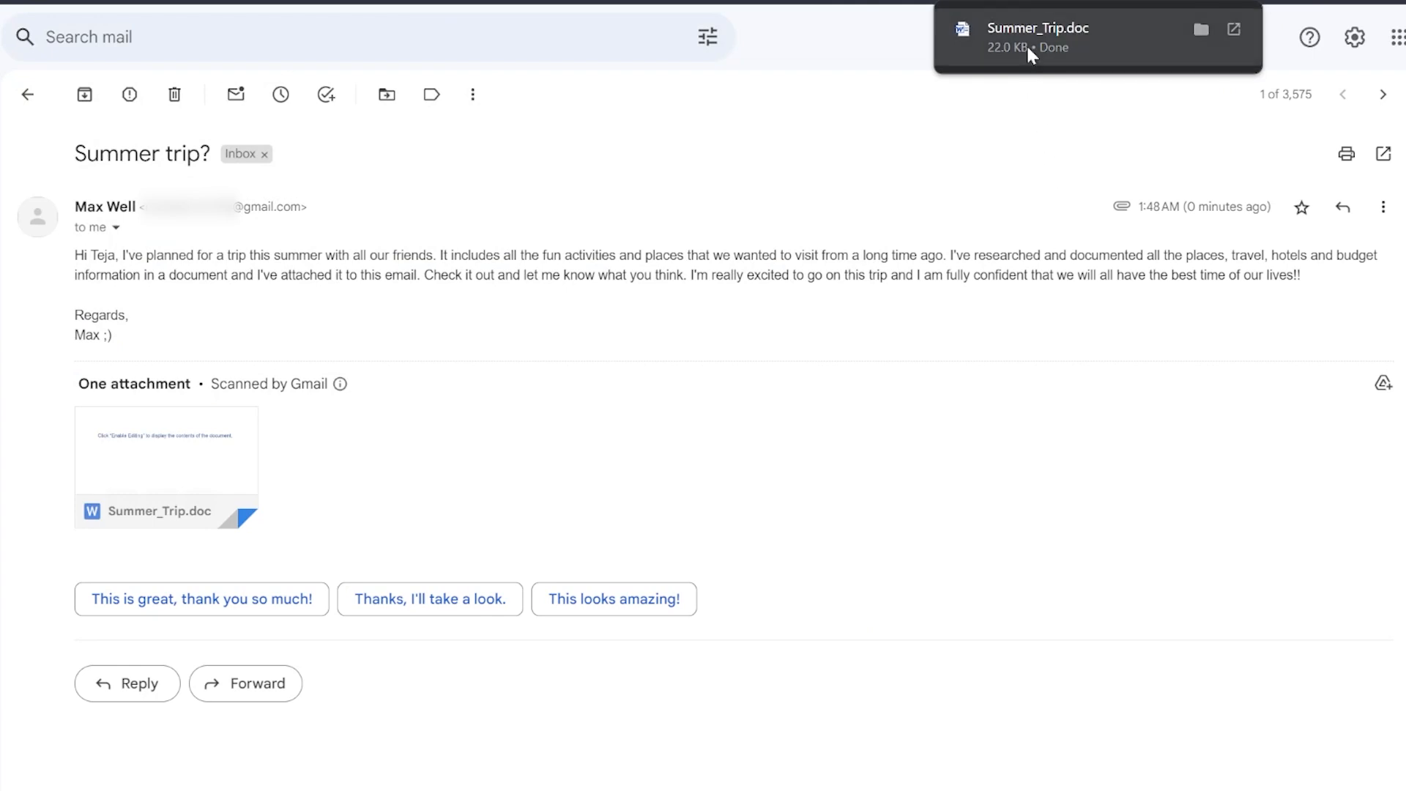
{"action": "left_click", "coordinate": [167, 455]}
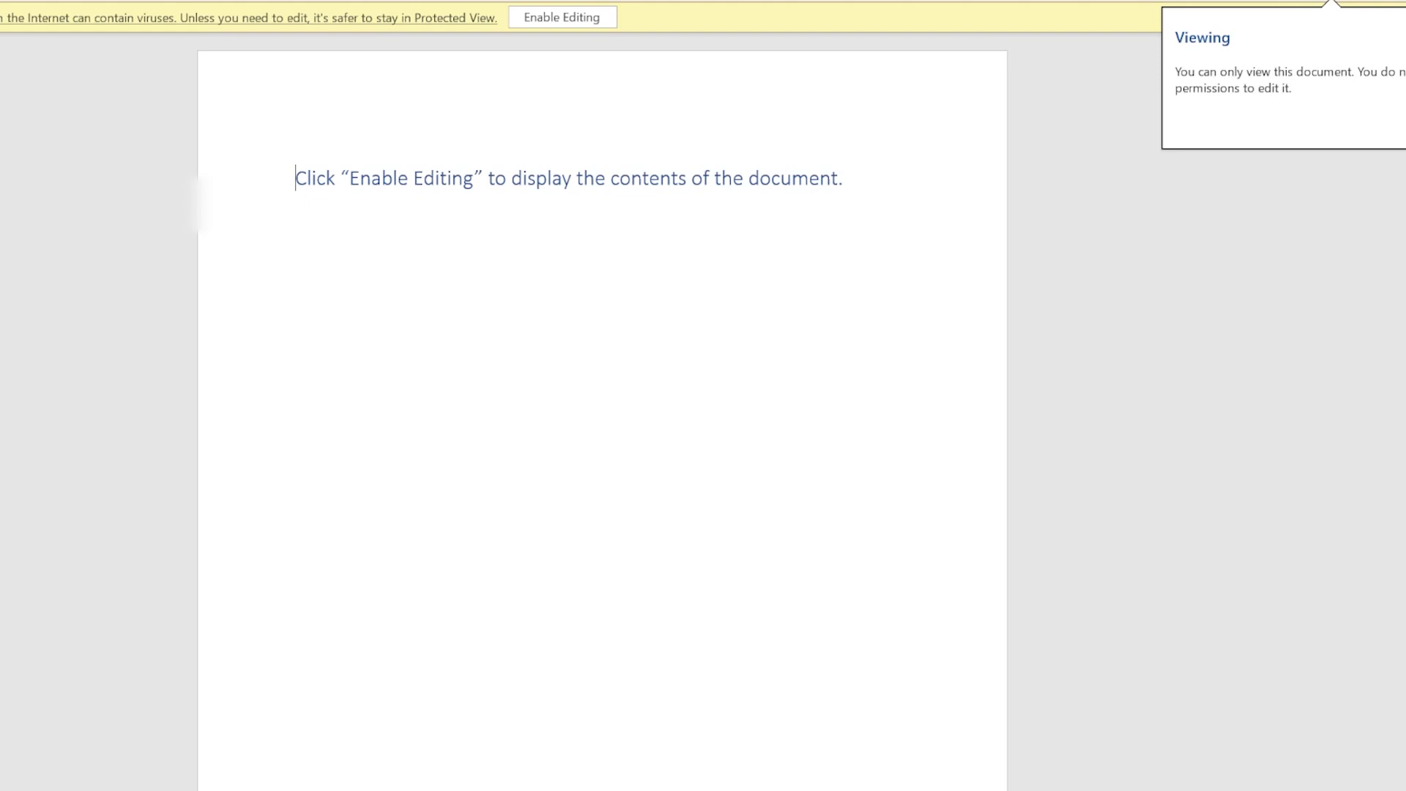
Step: Enable editing on Summer_Trip.doc in Word's Protected View bar
{"action": "left_click", "coordinate": [563, 16]}
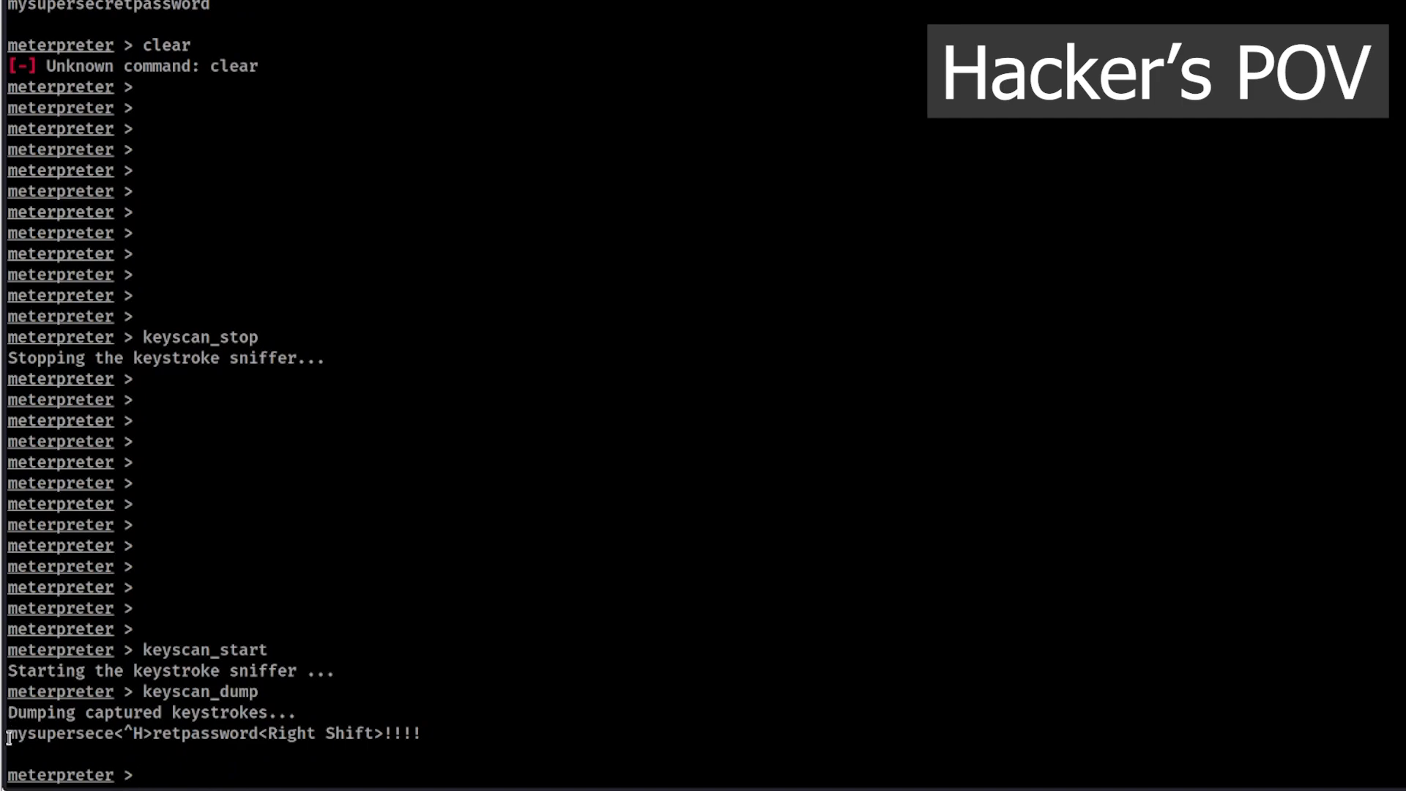
Step: Highlight the captured password in keyscan_dump, then list Meterpreter commands with '?'
{"action": "left_click_drag", "start_coordinate": [7, 732], "coordinate": [254, 732]}
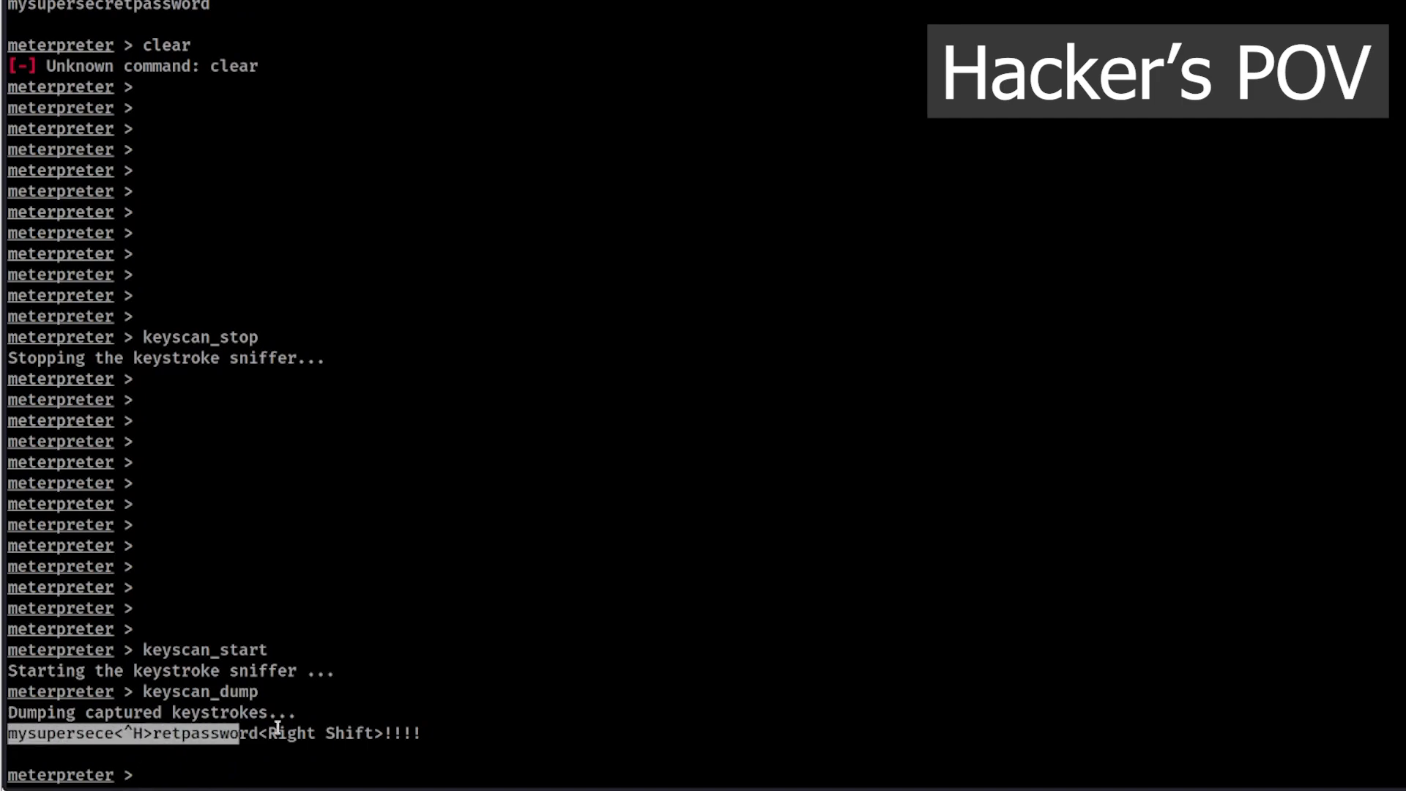
{"action": "type", "text": "?"}
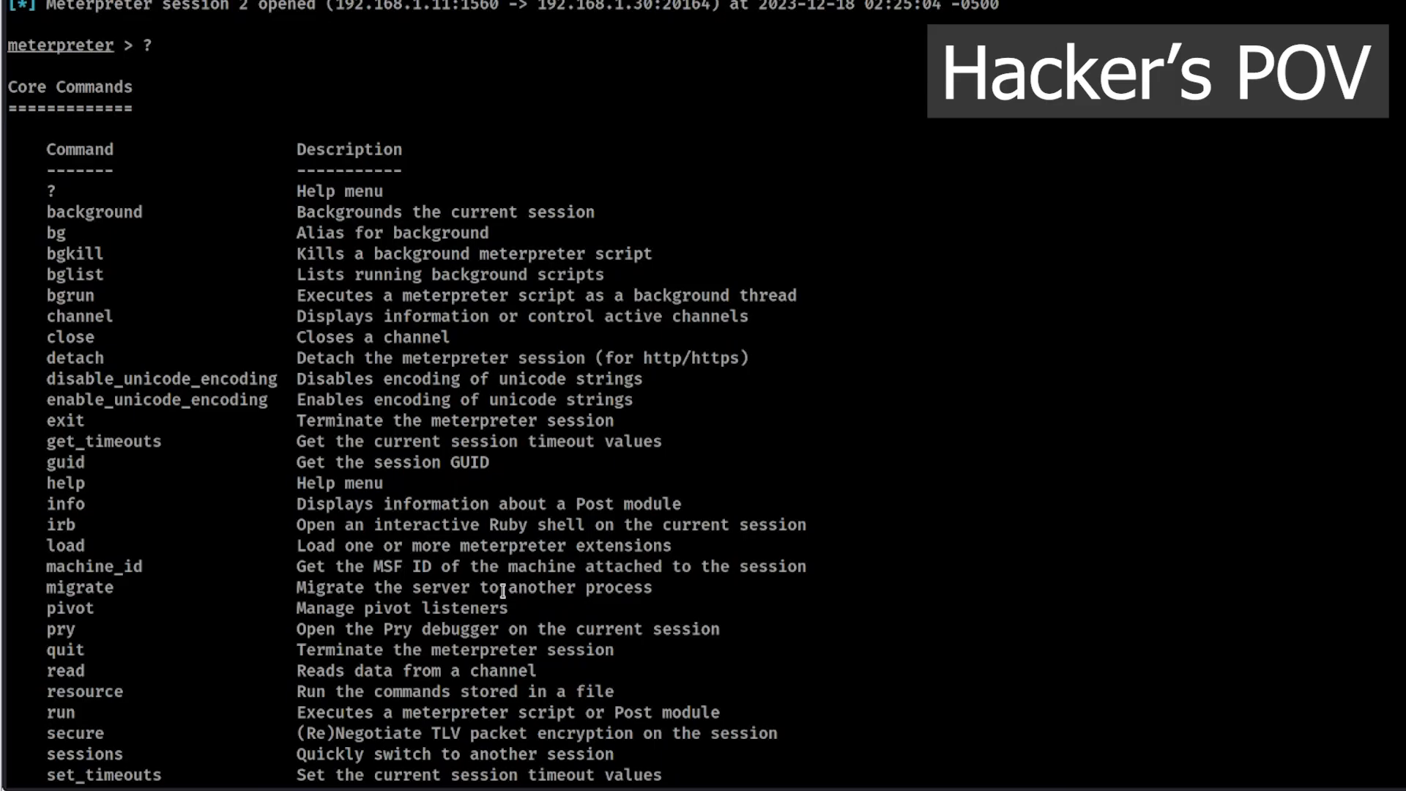
{"action": "scroll", "scroll_direction": "down", "scroll_amount": 3}
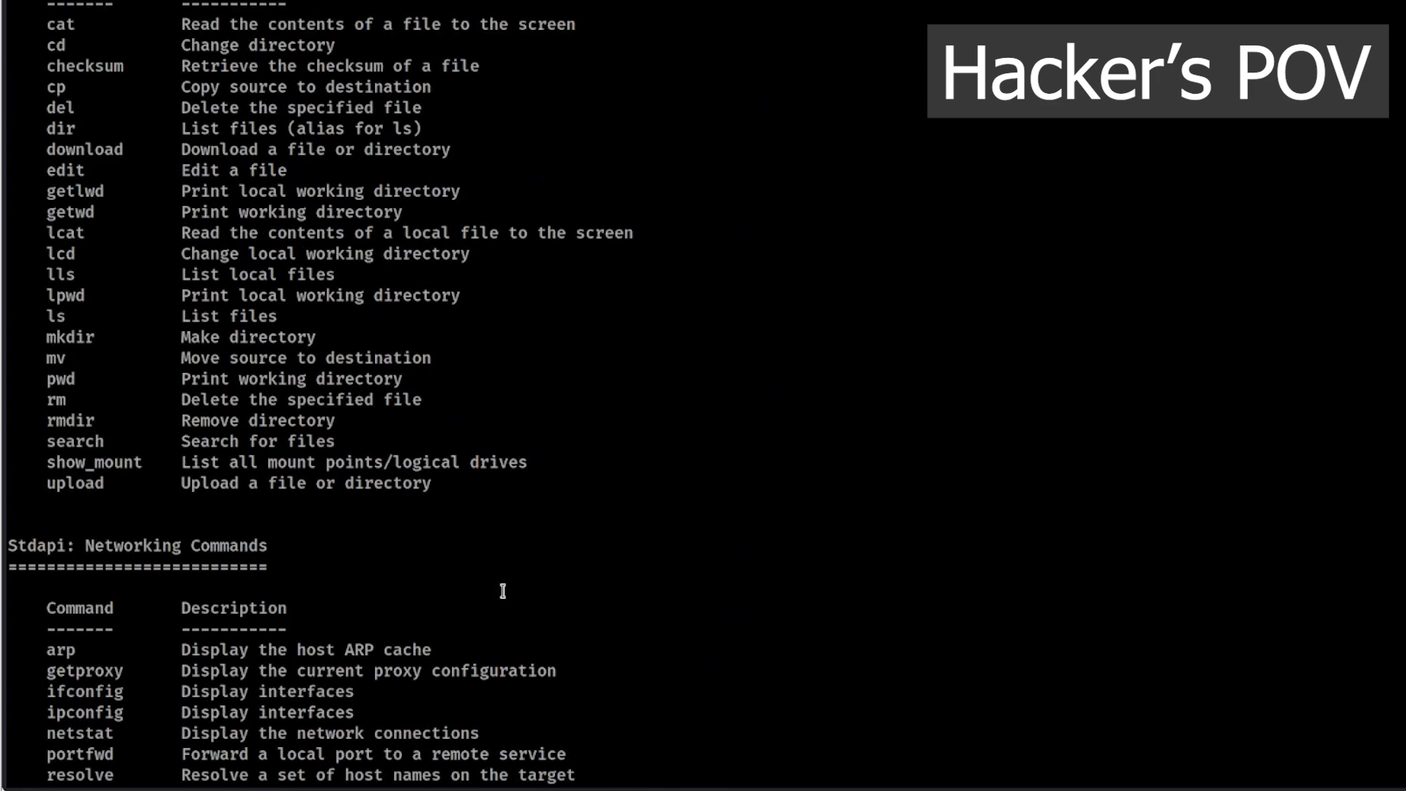
{"action": "scroll", "scroll_direction": "down", "scroll_amount": 3}
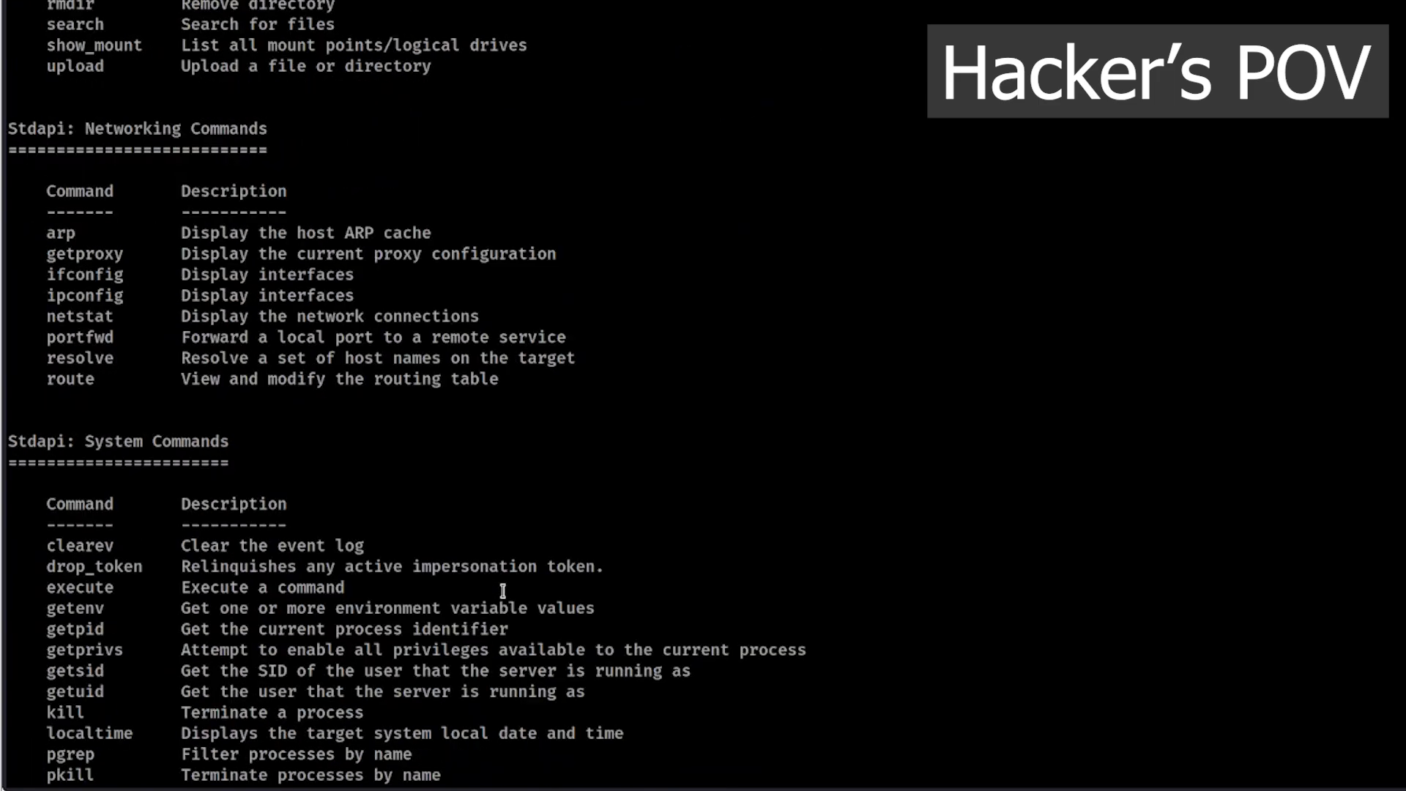
{"action": "scroll", "scroll_direction": "down", "scroll_amount": 3}
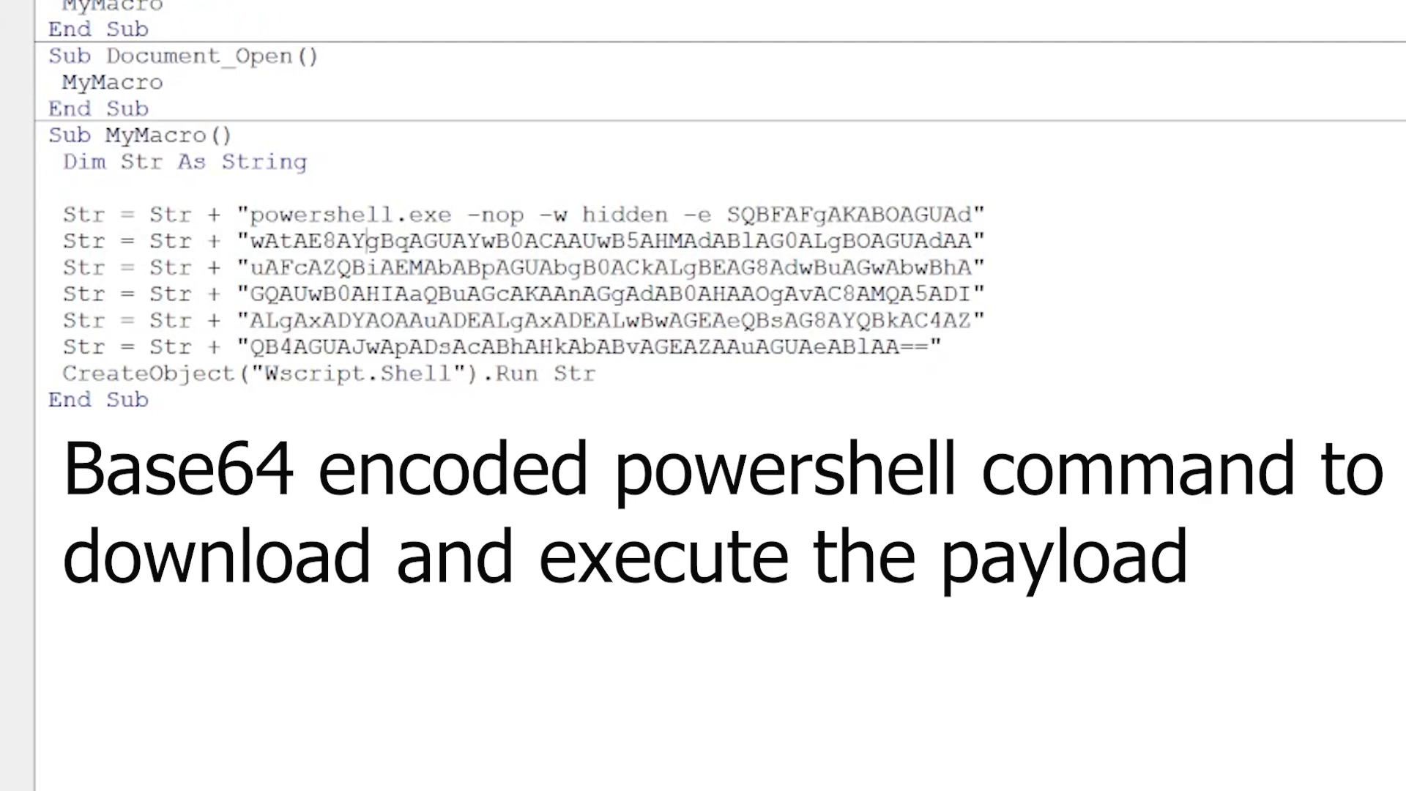
Step: Highlight the Document_Open and MyMacro code launching the Base64 PowerShell command
{"action": "left_click_drag", "start_coordinate": [62, 214], "coordinate": [139, 399]}
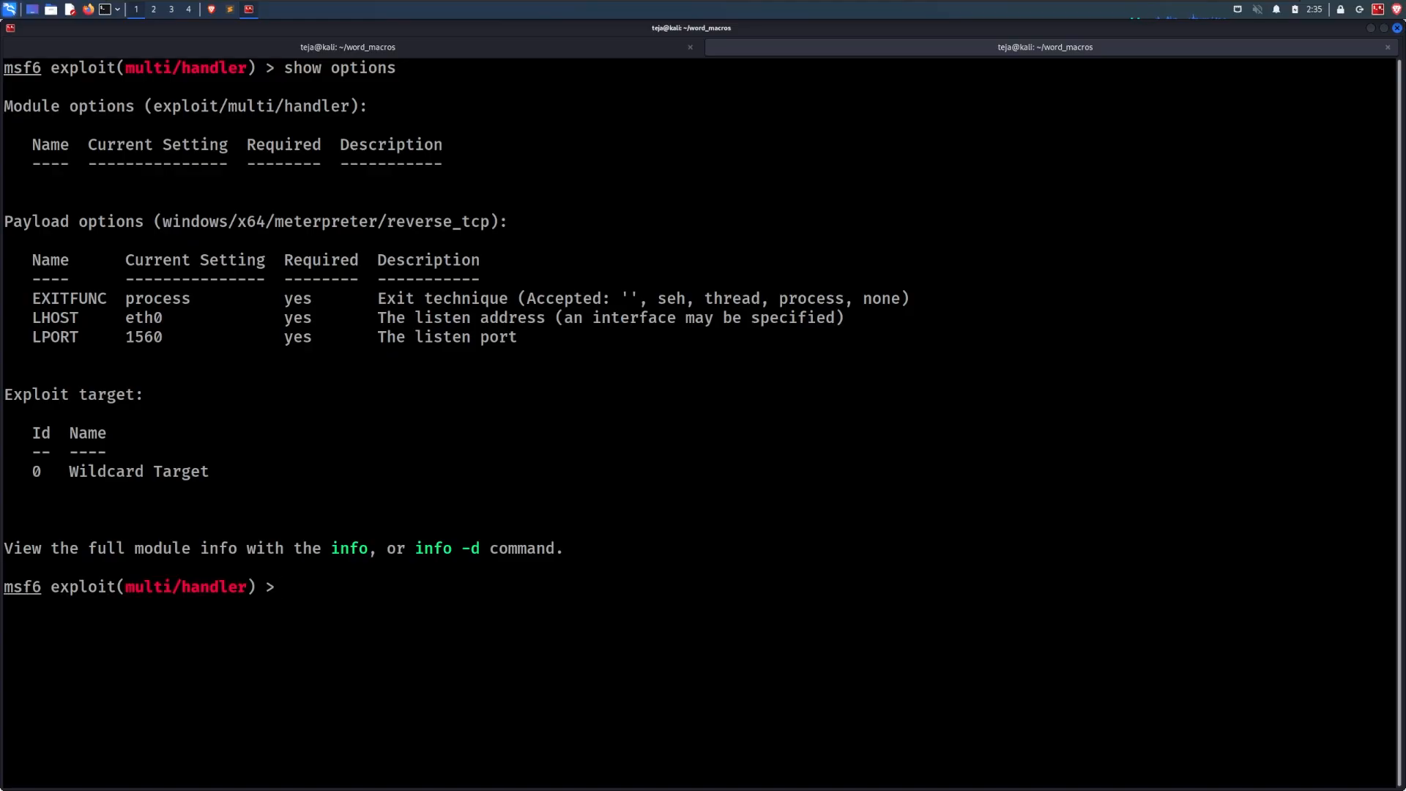
Step: Start the multi/handler listener on eth0 port 1560 by typing run
{"action": "type", "text": "ru"}
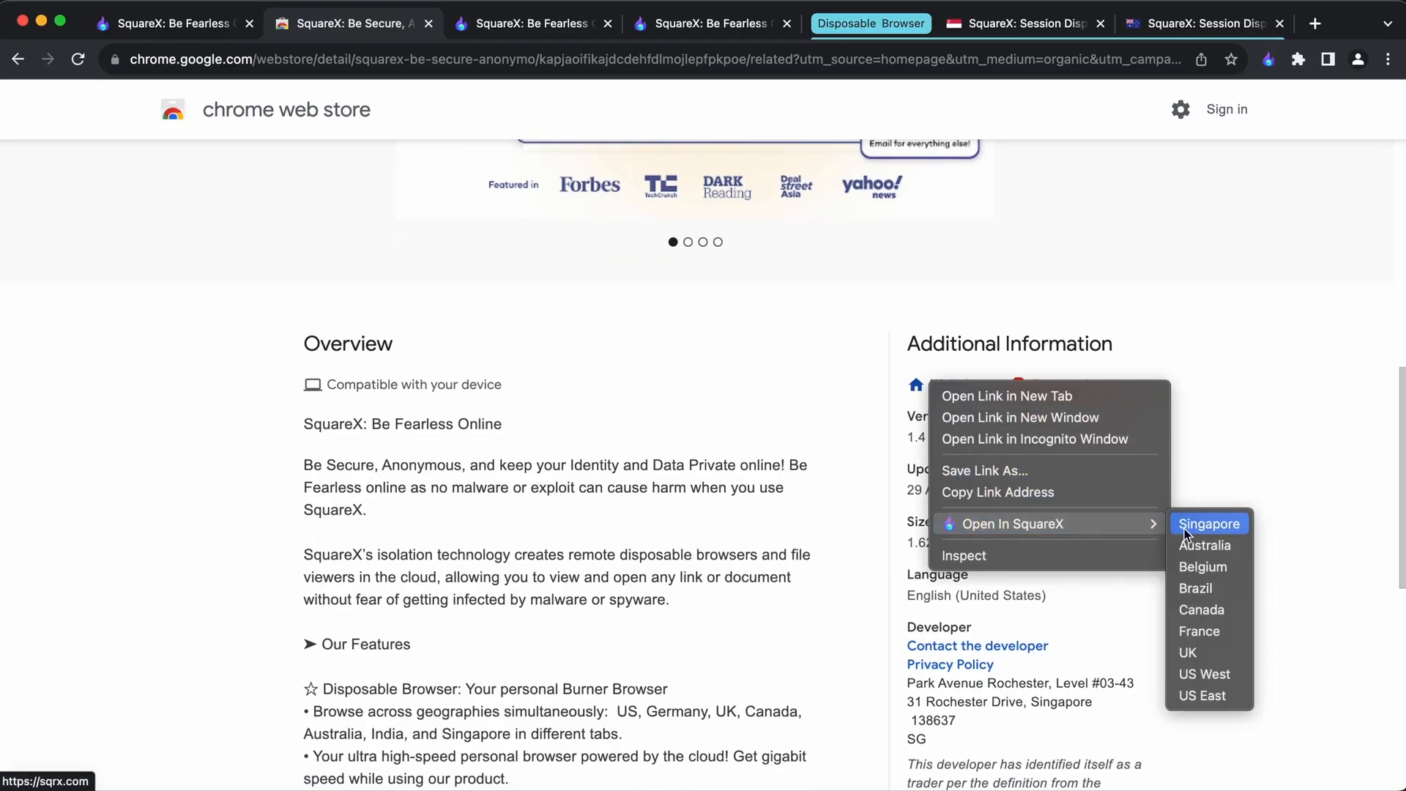
Step: Open the sqrx.com link in a Singapore SquareX disposable browser and scroll it
{"action": "left_click", "coordinate": [1210, 523]}
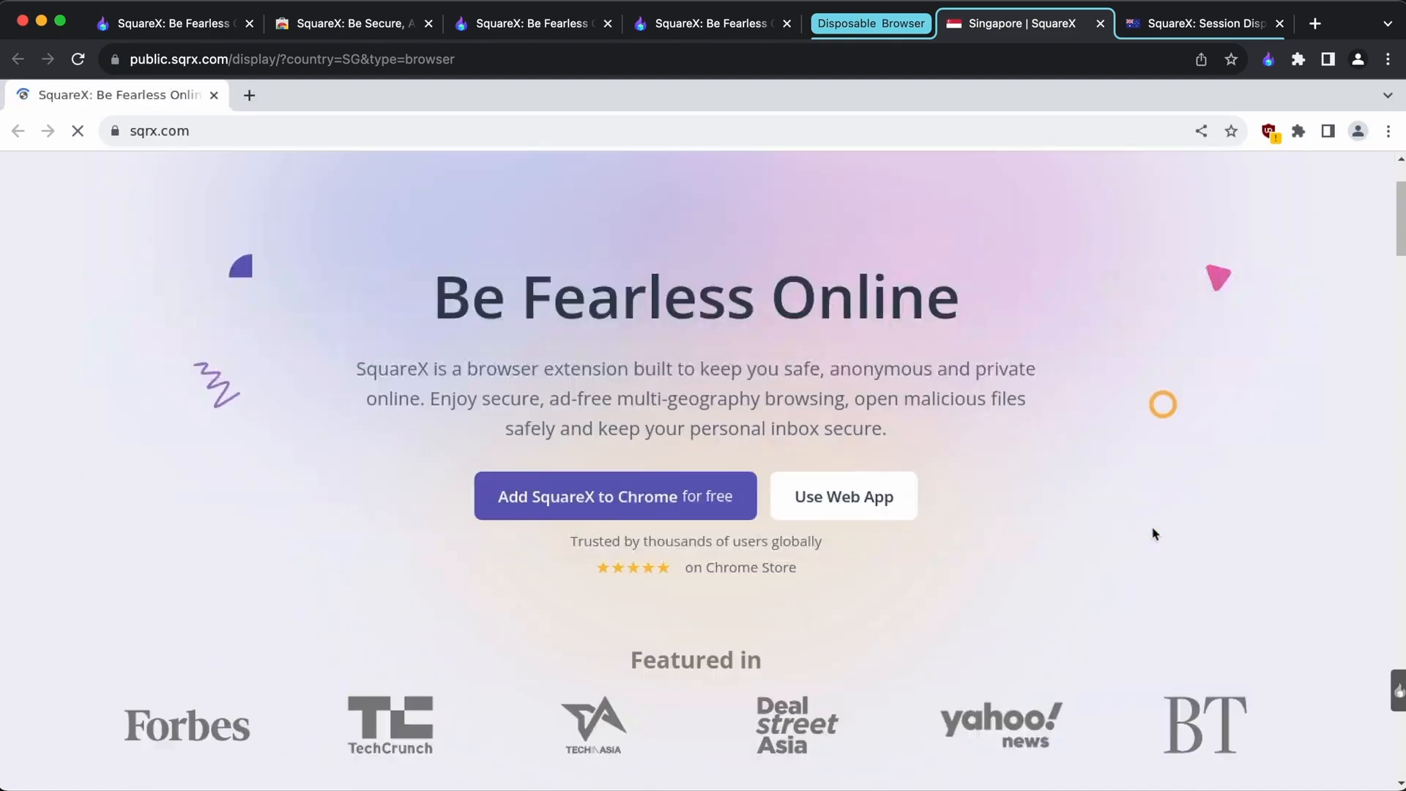
{"action": "scroll", "scroll_direction": "down", "scroll_amount": 3}
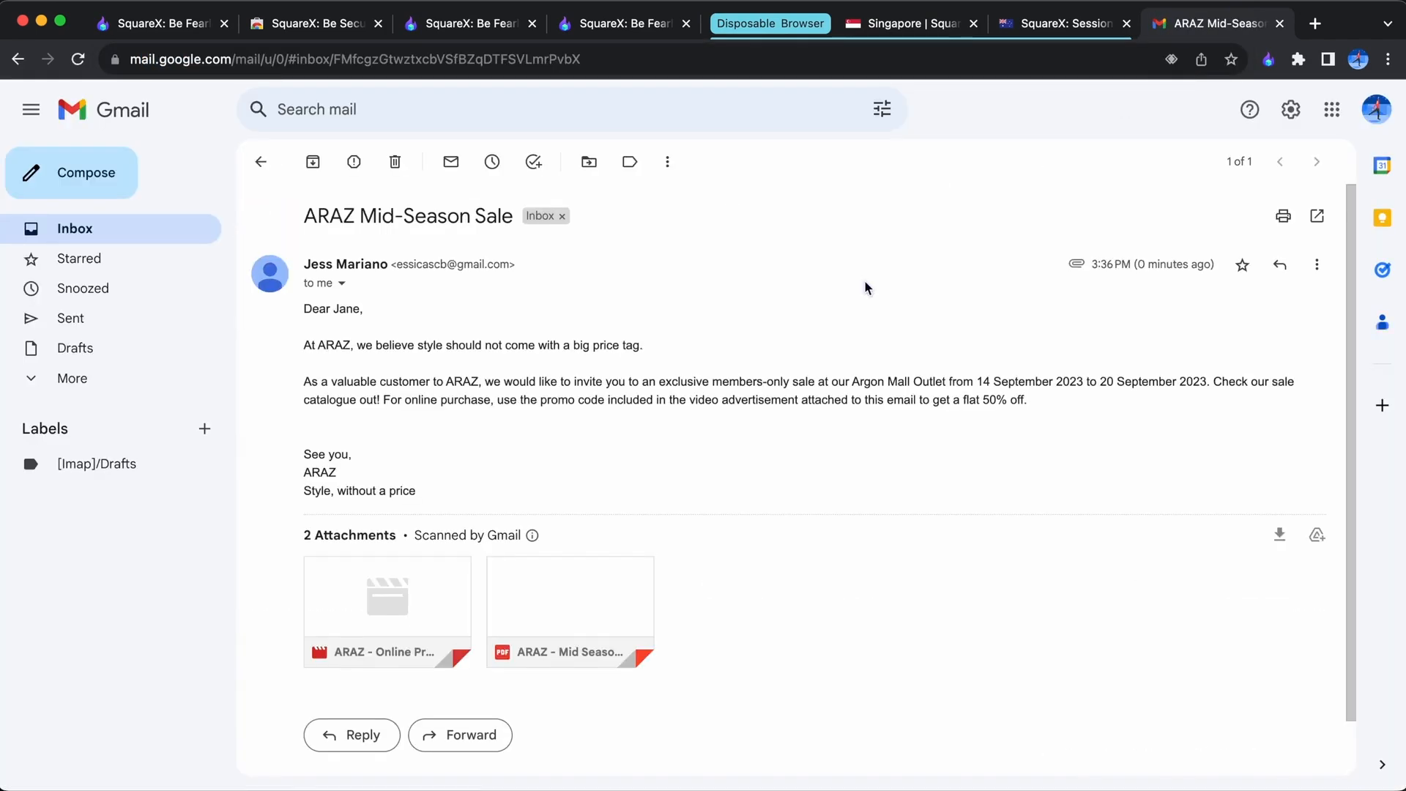
Step: Send the ARAZ promo video attachment to a Singapore SquareX disposable file viewer
{"action": "right_click", "coordinate": [387, 596]}
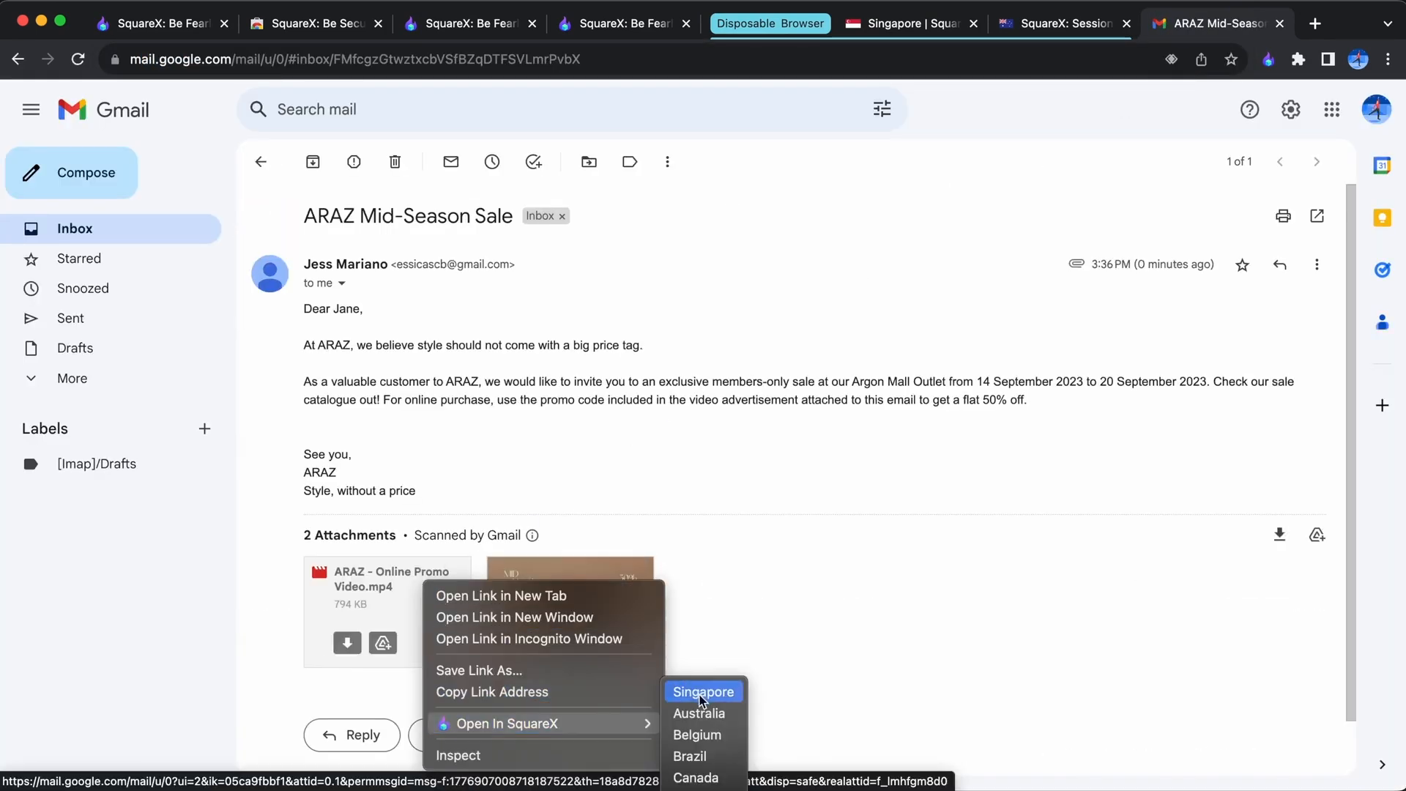
{"action": "left_click", "coordinate": [703, 692]}
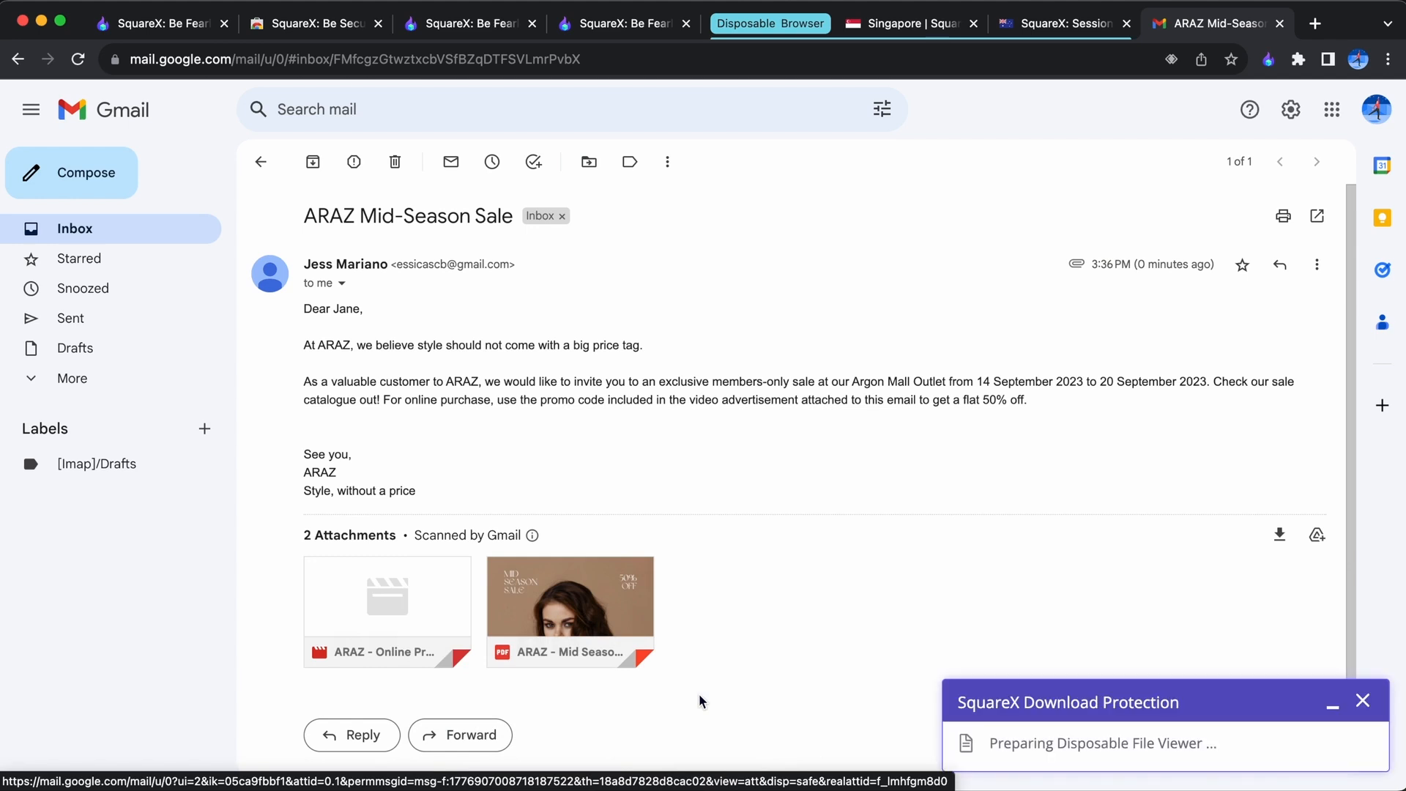
{"action": "left_click", "coordinate": [387, 612]}
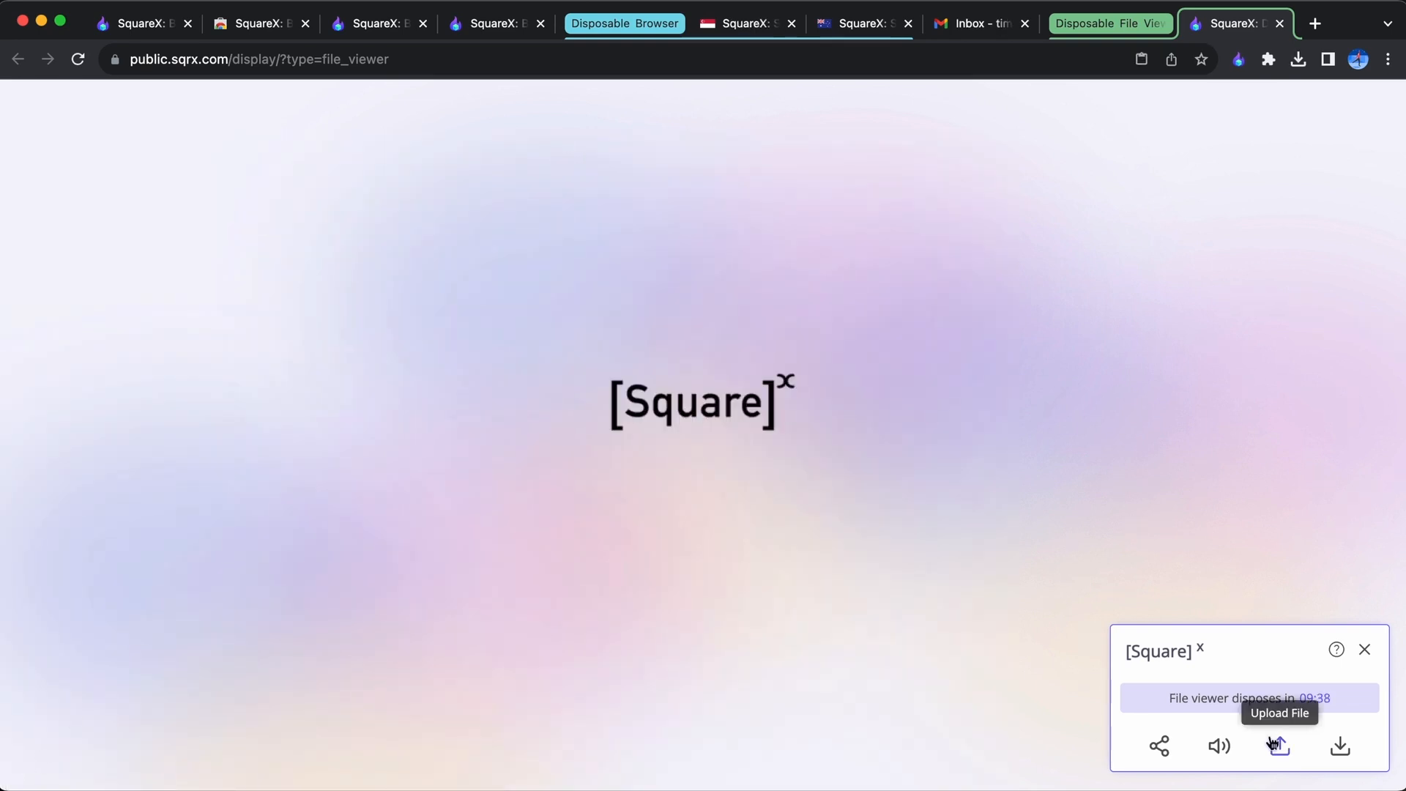
Step: Upload local SquareX.png from Downloads into the disposable file viewer
{"action": "left_click", "coordinate": [1279, 745]}
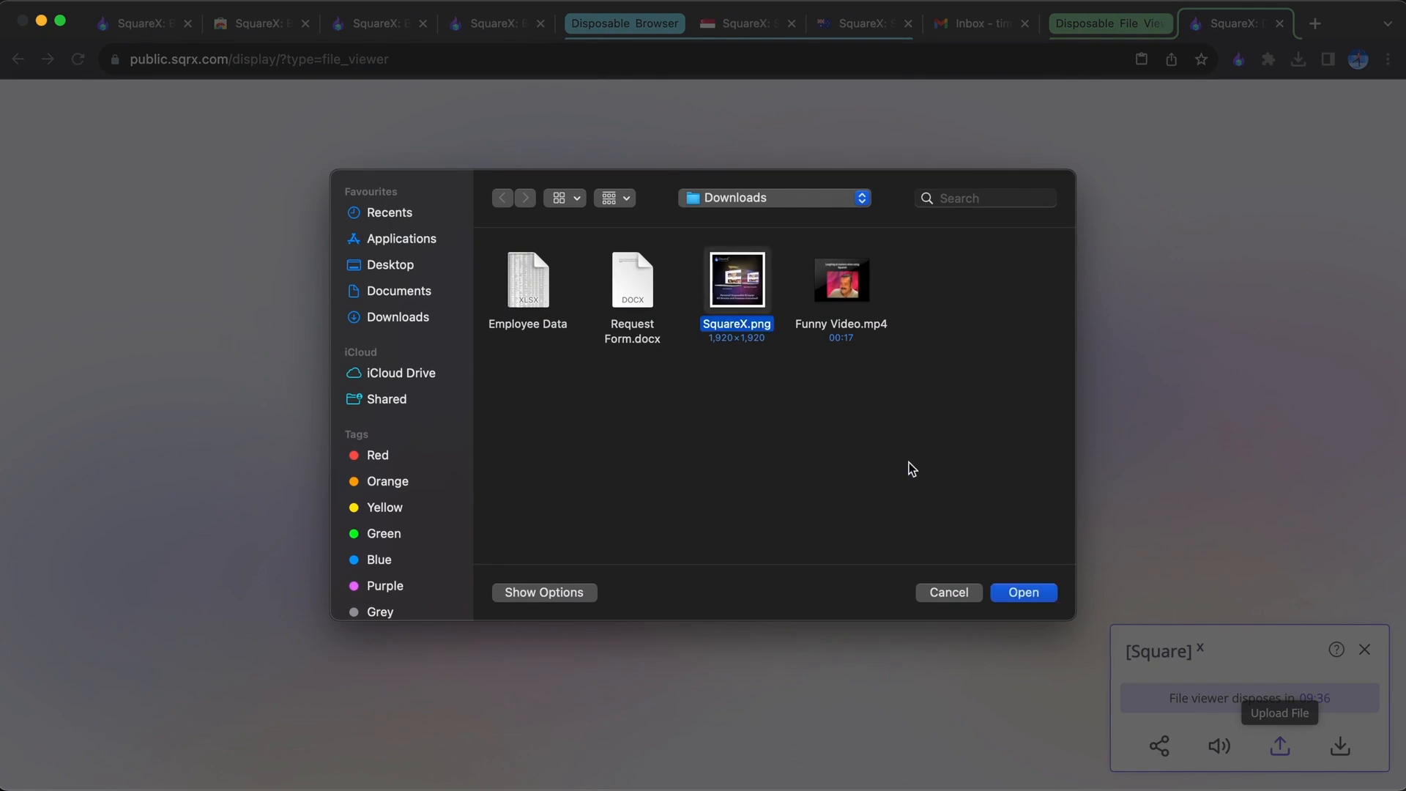
{"action": "left_click", "coordinate": [1024, 593]}
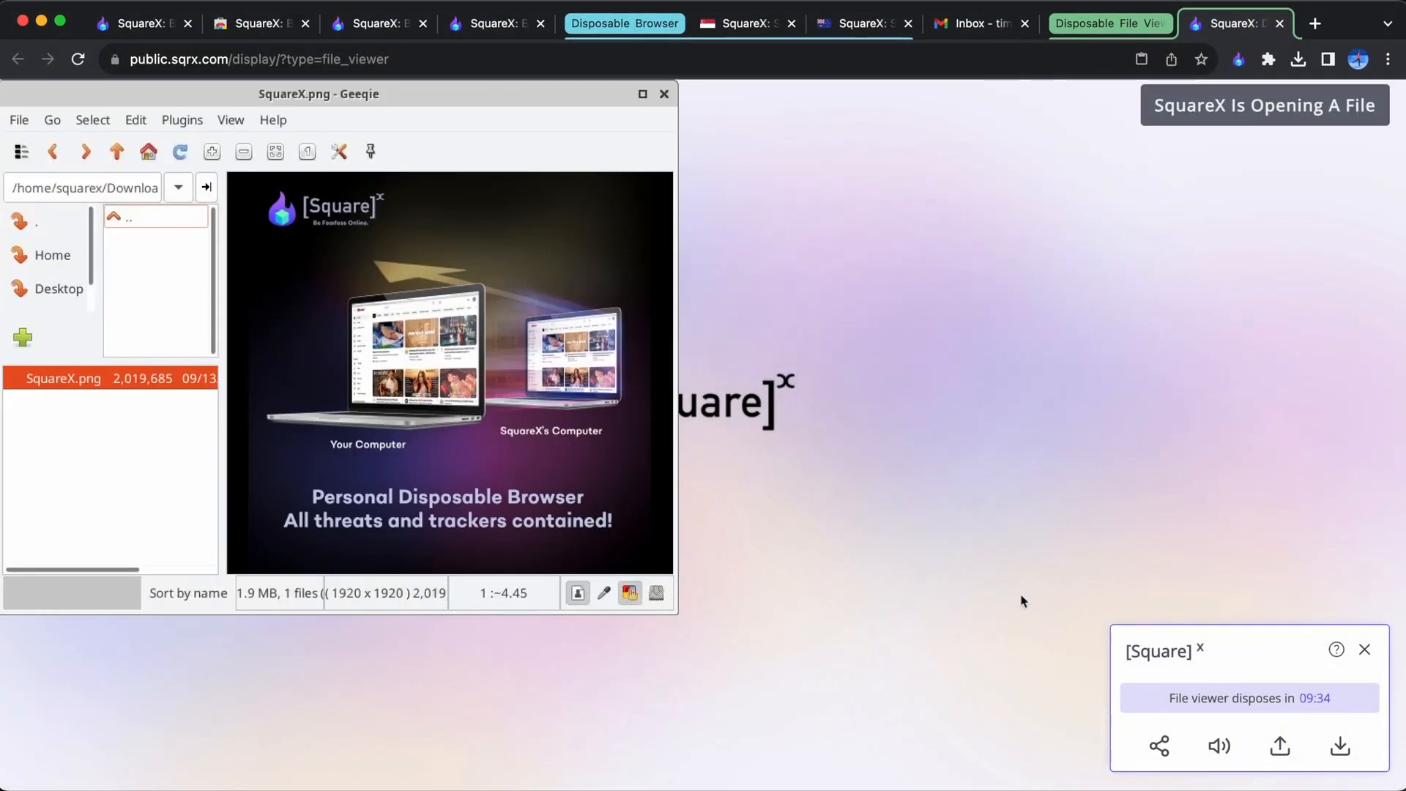
{"action": "left_click", "coordinate": [1279, 746]}
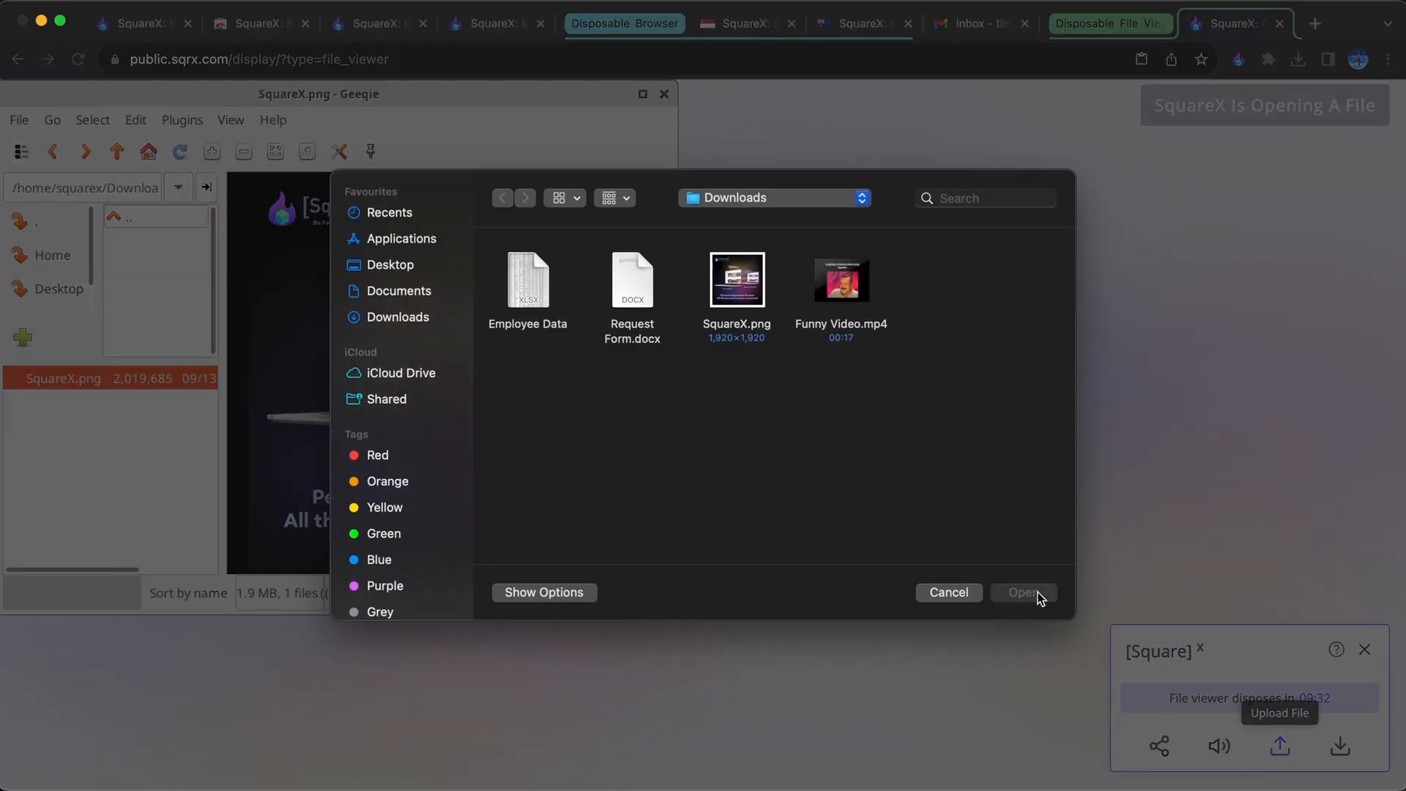
{"action": "left_click", "coordinate": [1024, 593]}
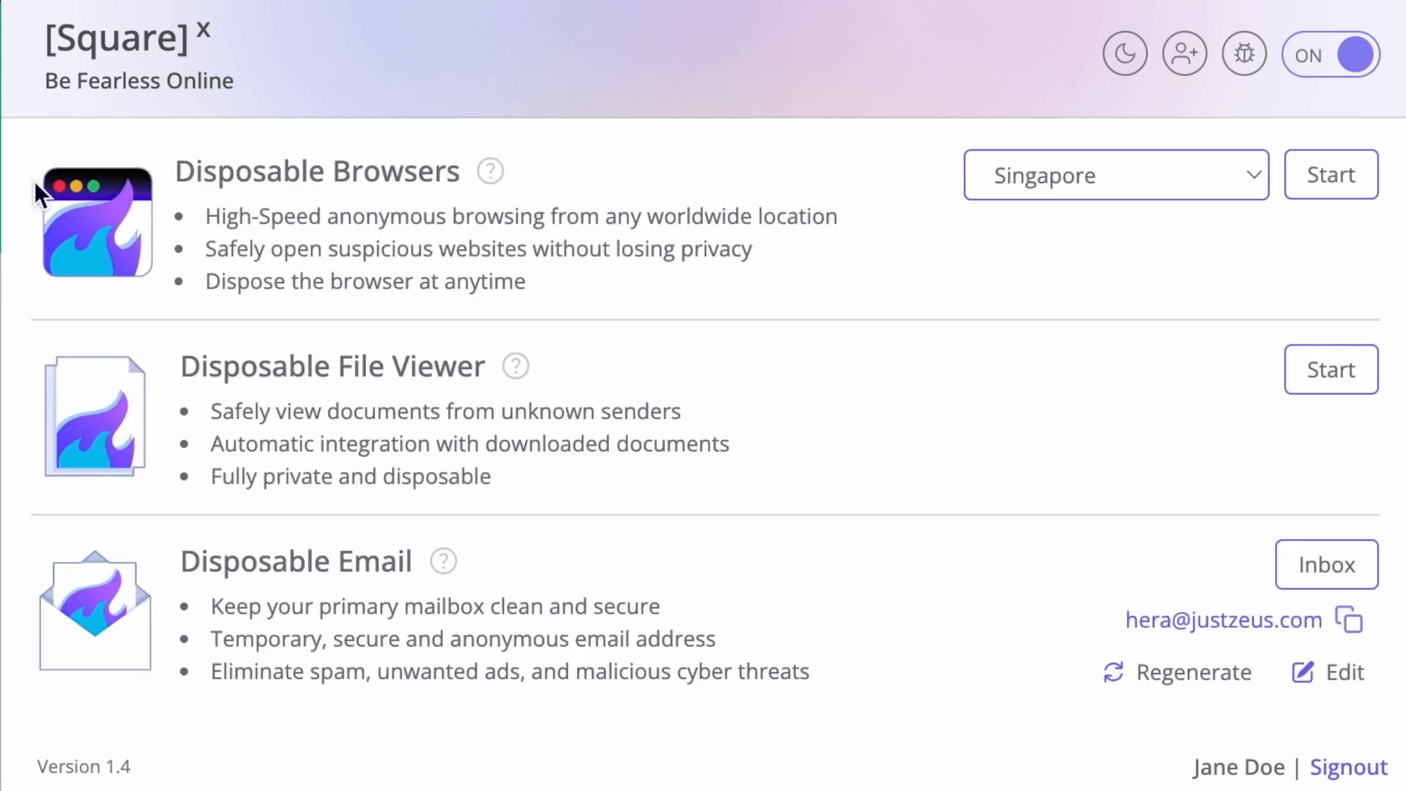
Step: Rename the disposable email address to 'cute' on deliveryotter.com
{"action": "left_click", "coordinate": [1114, 672]}
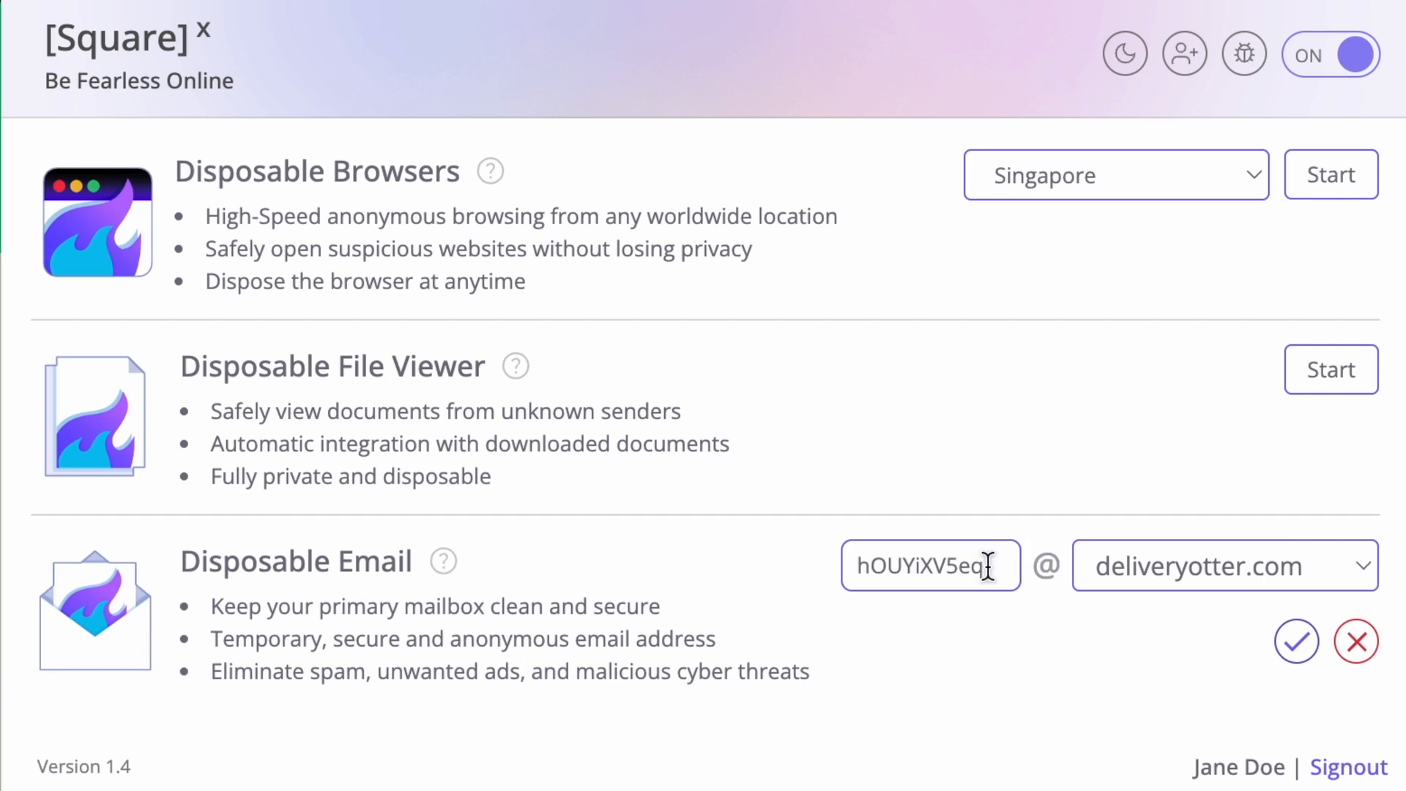
{"action": "type", "text": "cute"}
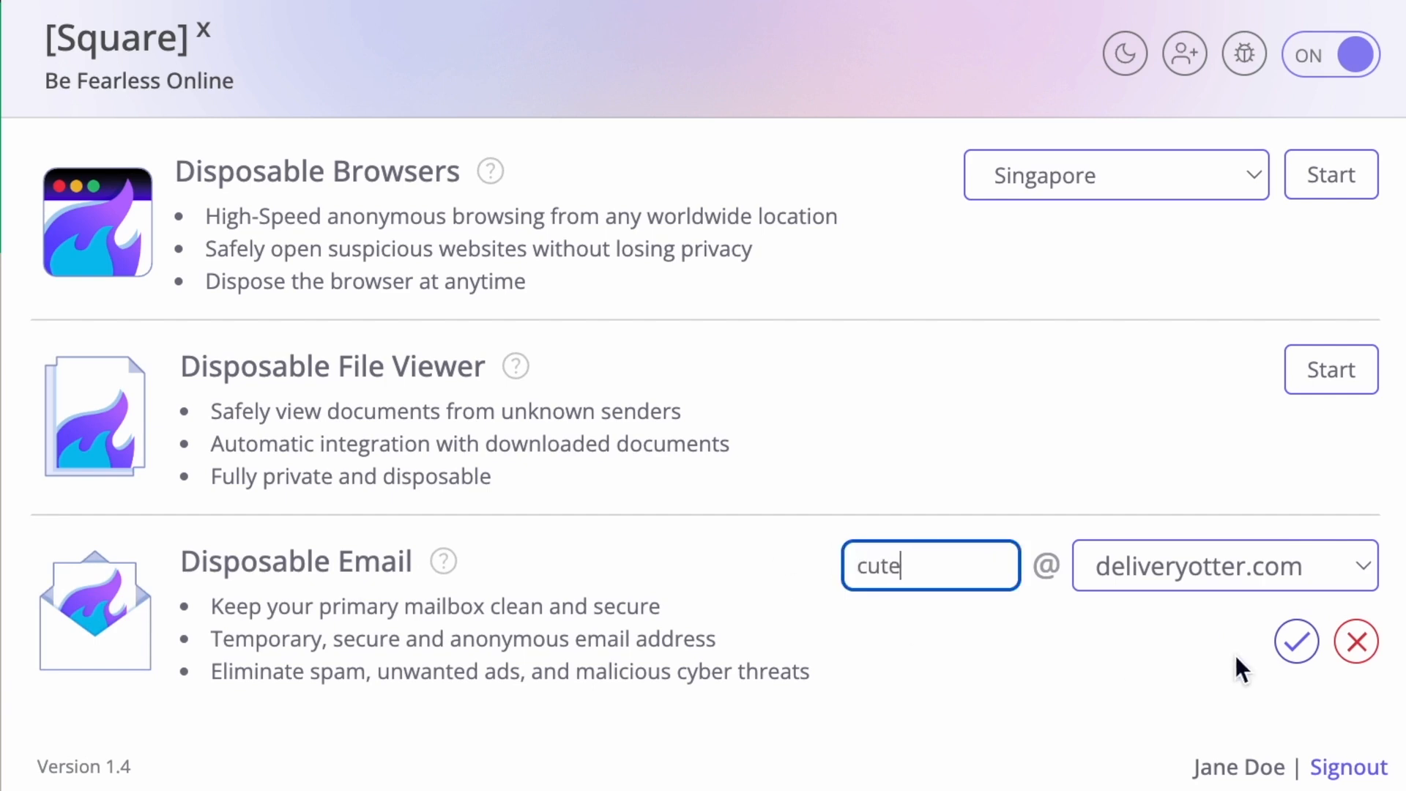
{"action": "left_click", "coordinate": [1296, 640]}
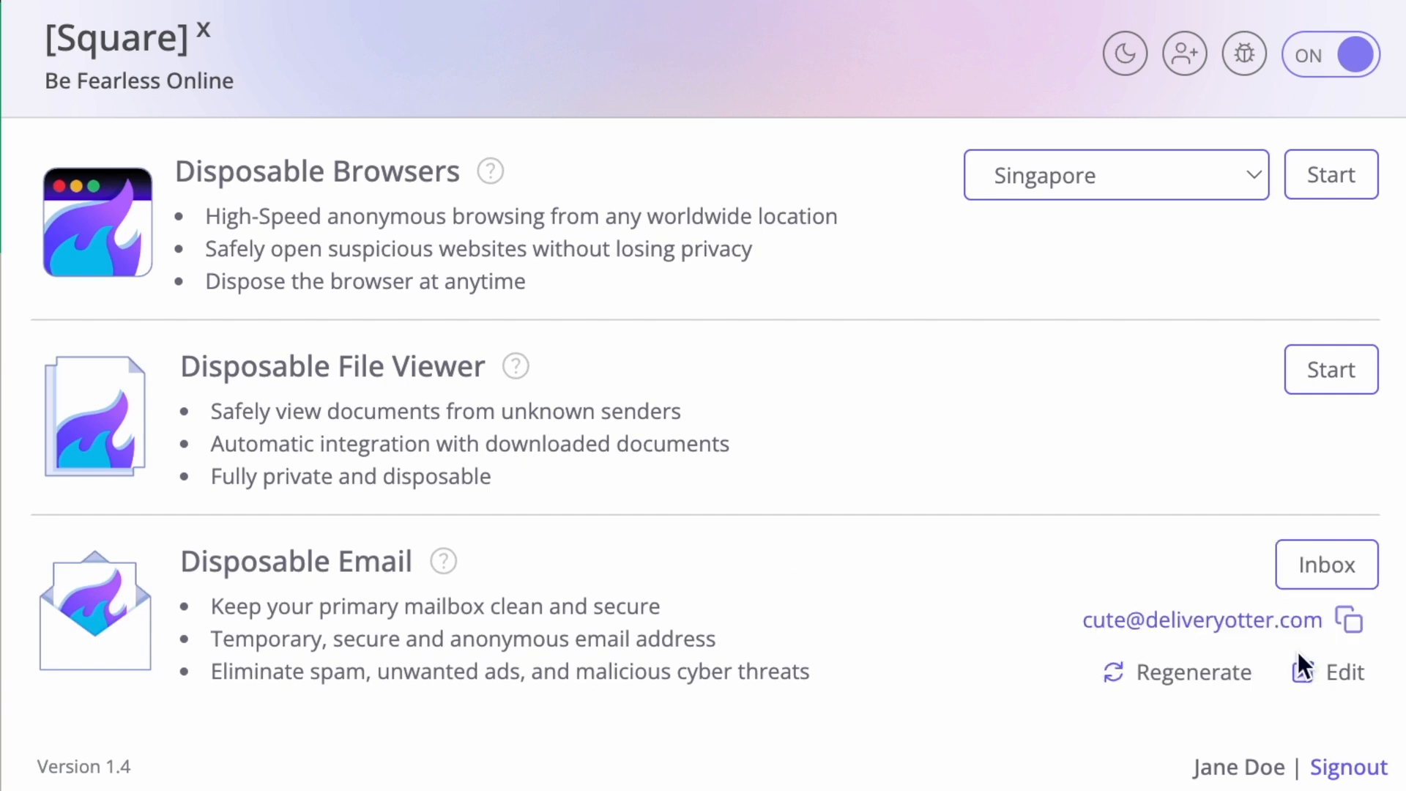
{"action": "left_click", "coordinate": [1327, 564]}
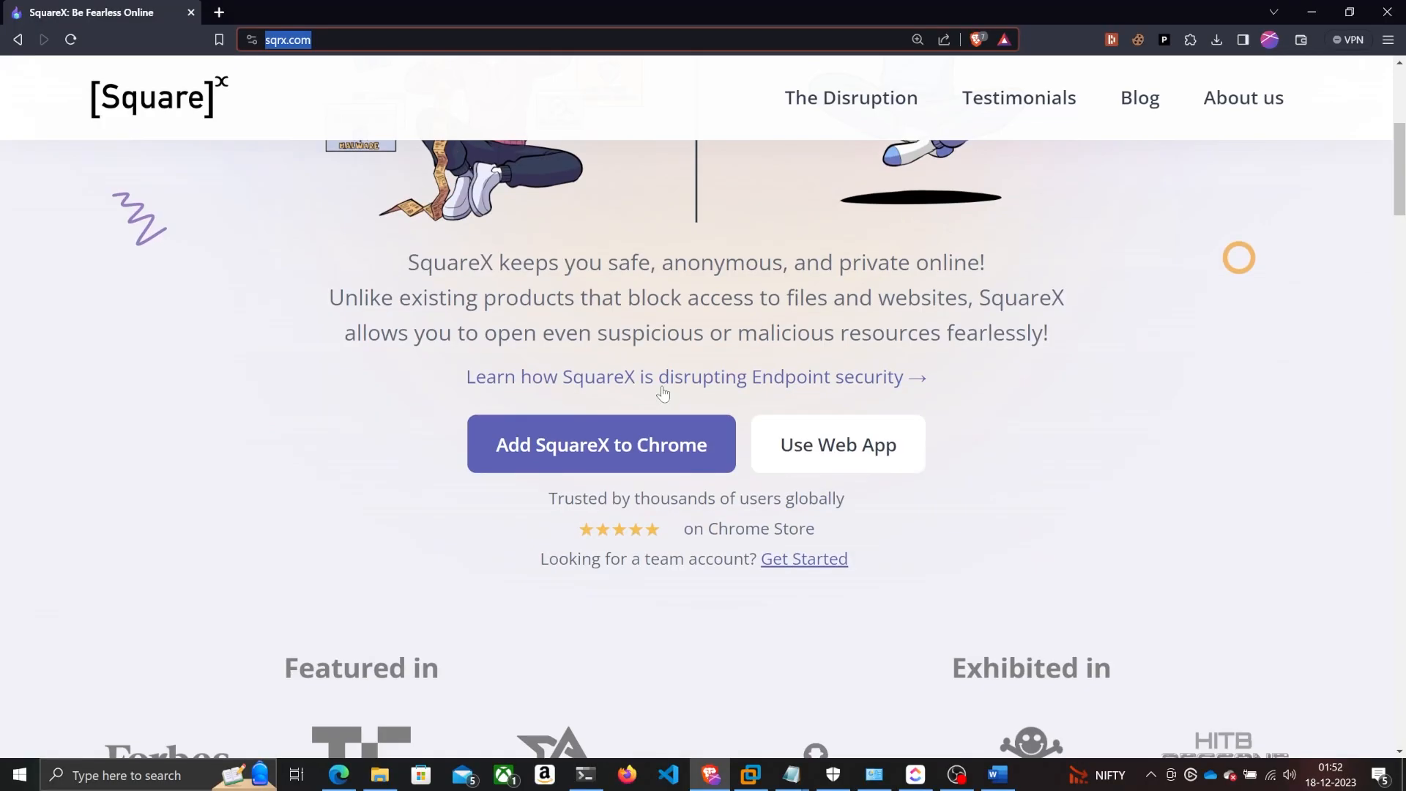
Step: Add SquareX to Chrome, click Get Started, and reach the all-set welcome page
{"action": "left_click", "coordinate": [600, 443]}
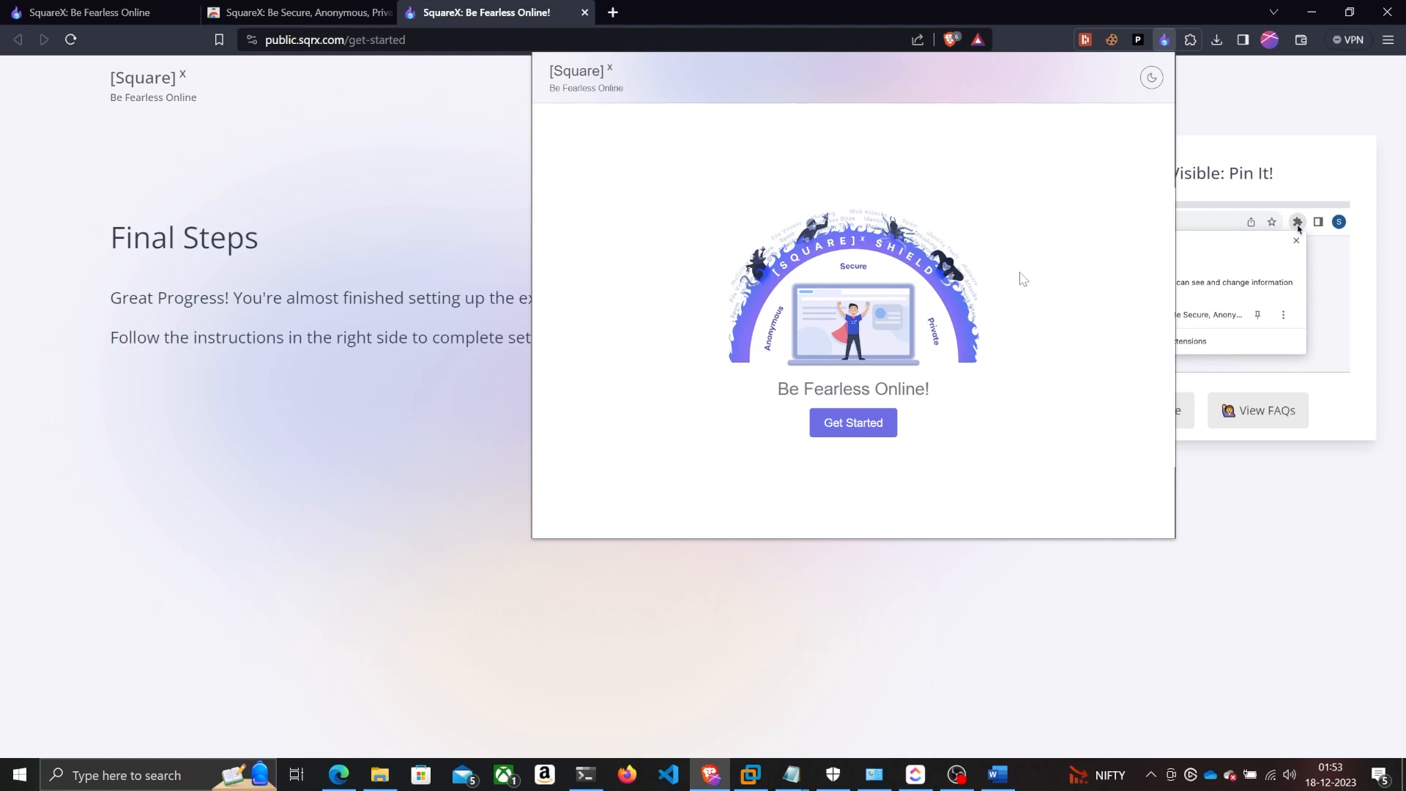
{"action": "left_click", "coordinate": [854, 422]}
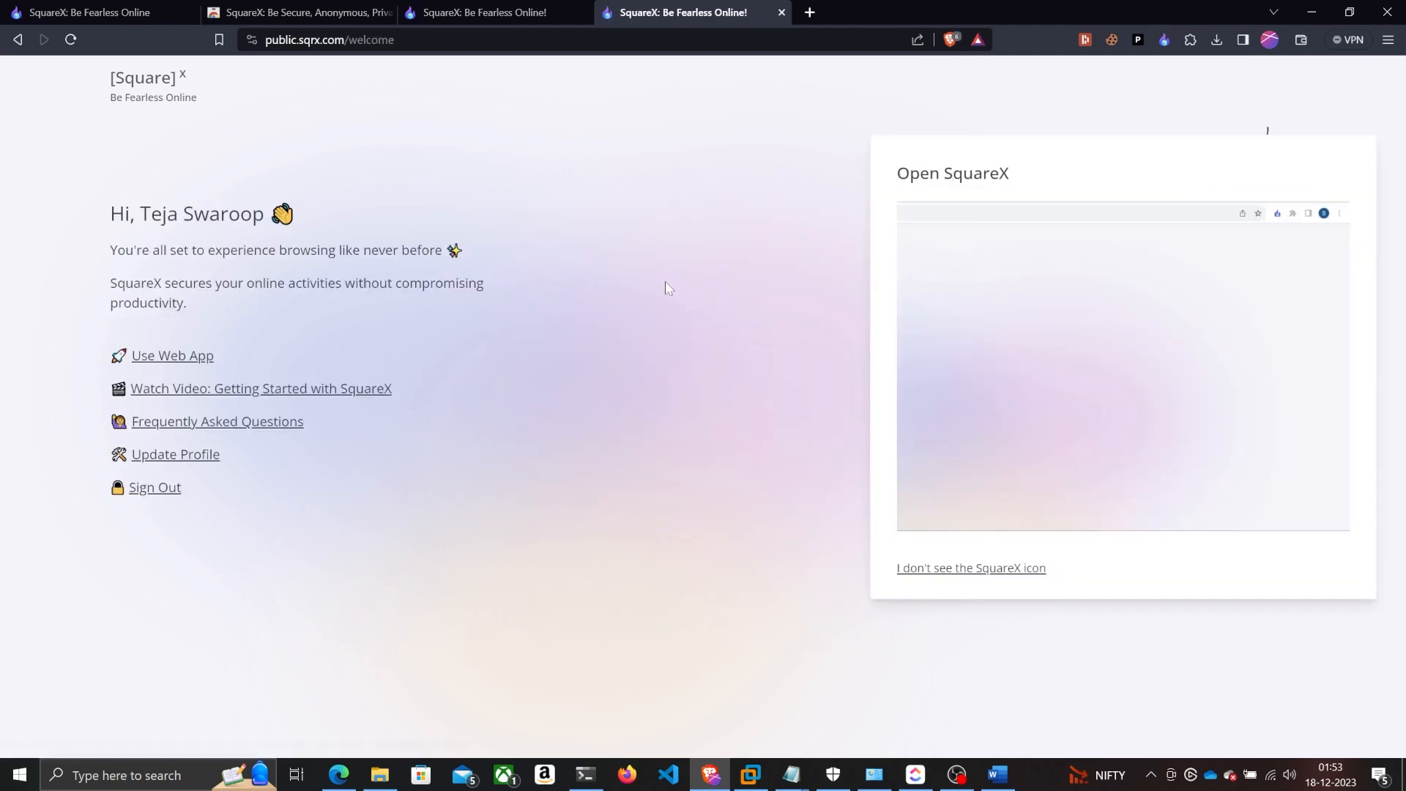
{"action": "left_click", "coordinate": [1278, 213]}
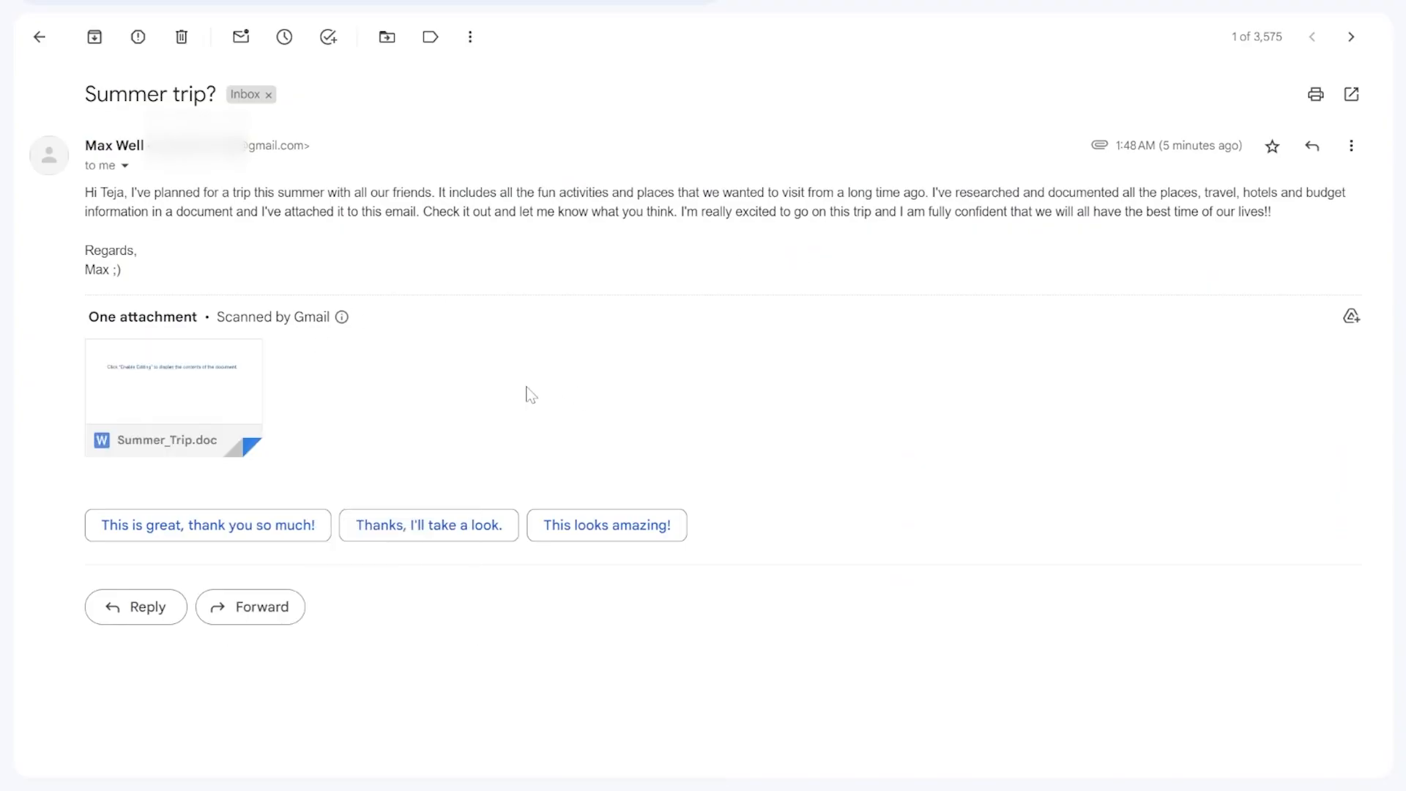
Step: Open the Summer_Trip.doc attachment in SquareX's disposable viewer via the Singapore location
{"action": "right_click", "coordinate": [173, 390]}
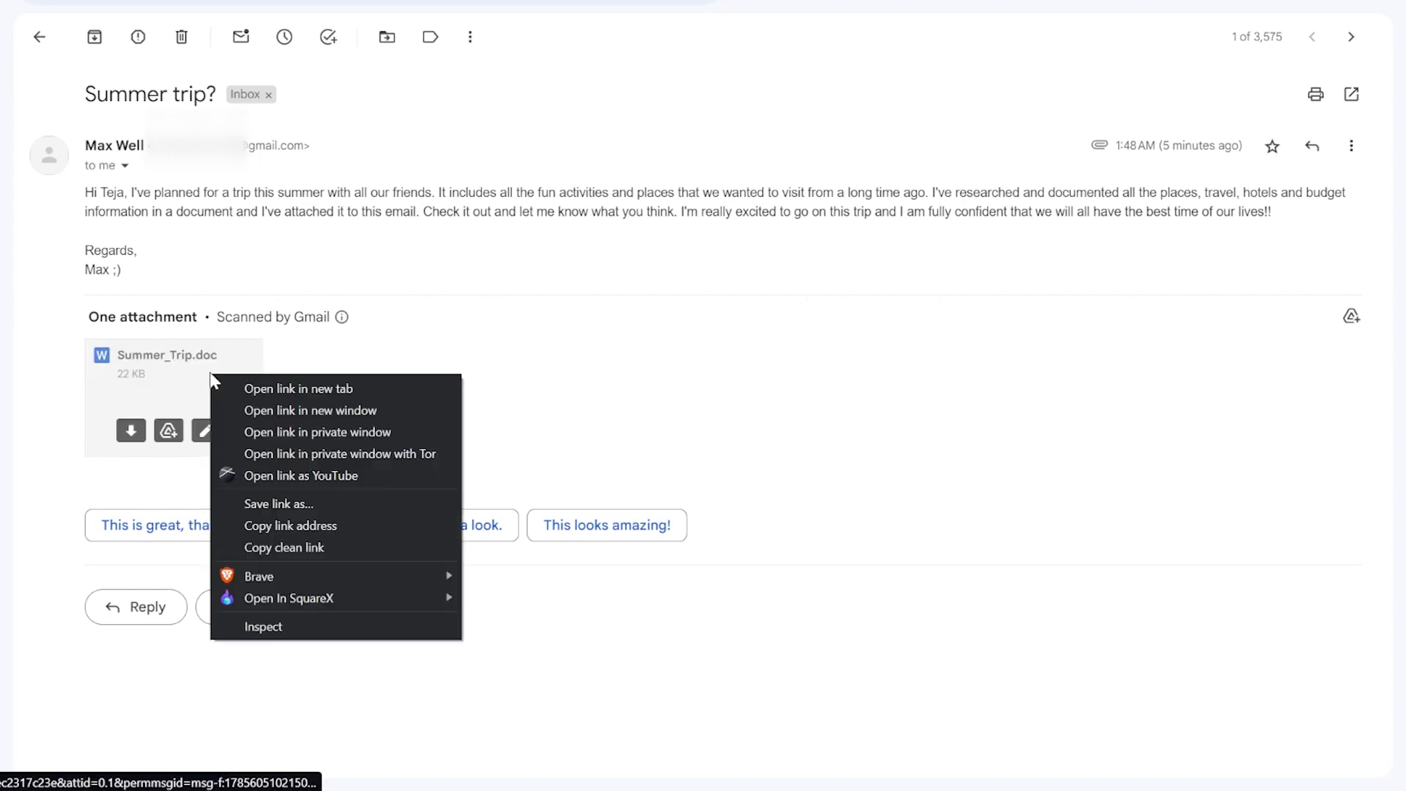
{"action": "mouse_move", "coordinate": [289, 598]}
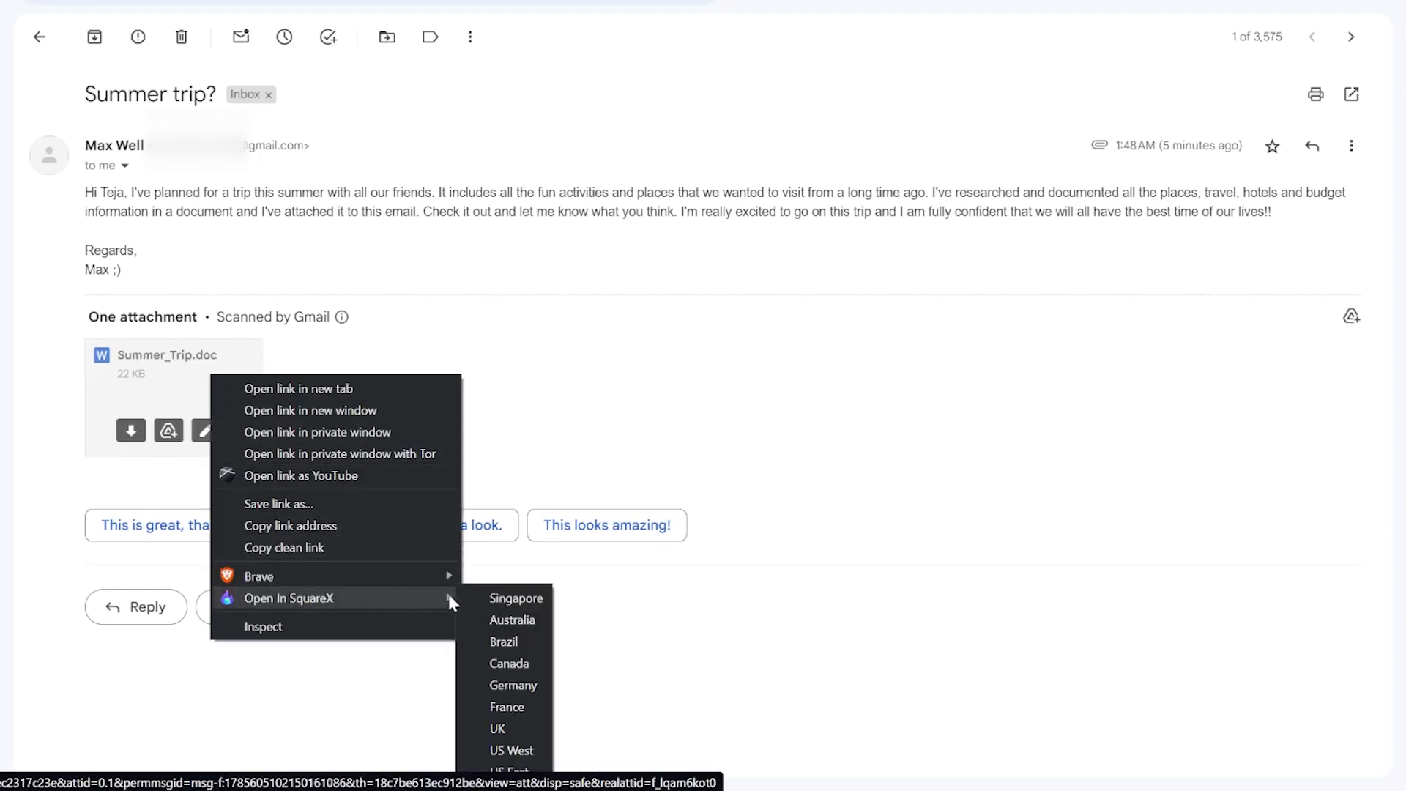
{"action": "mouse_move", "coordinate": [529, 609]}
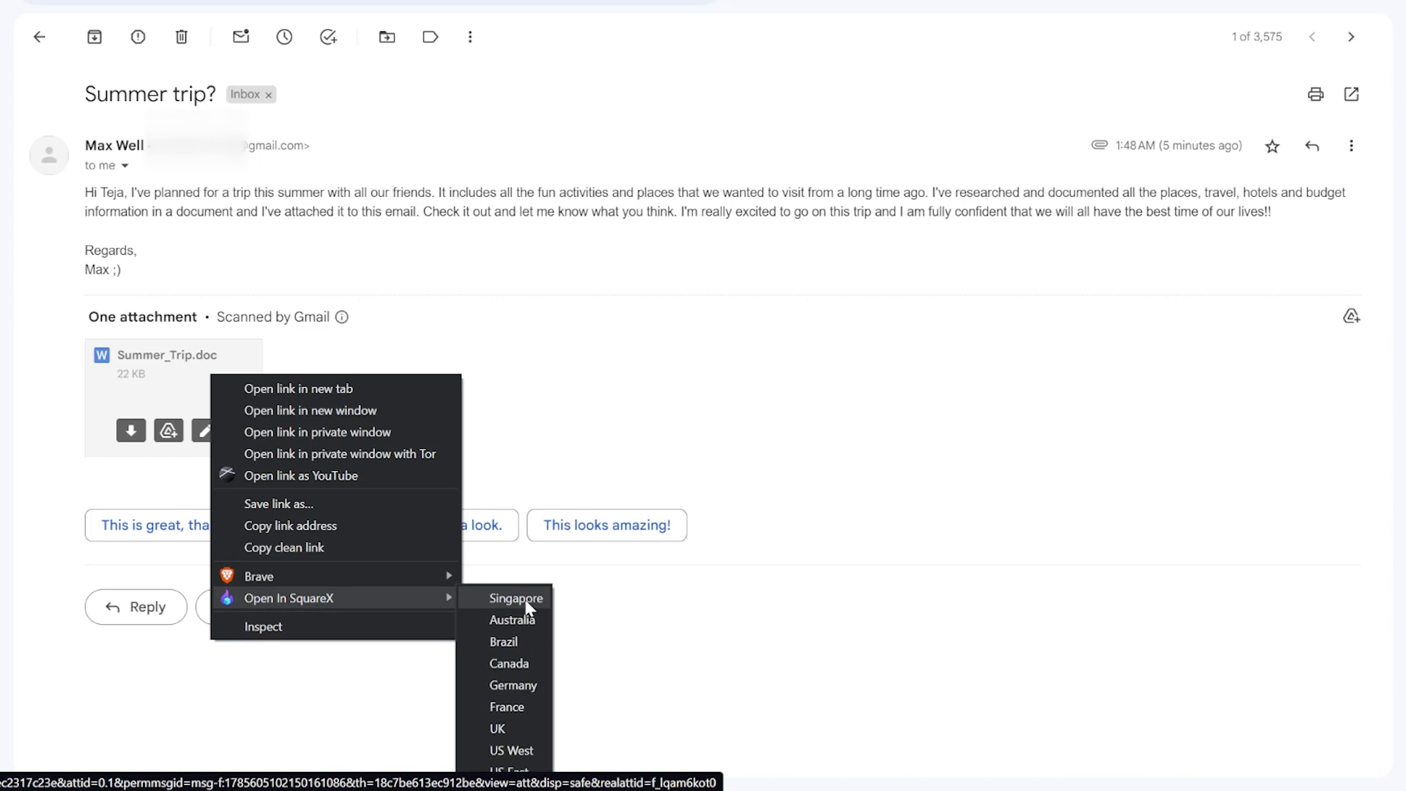
{"action": "left_click", "coordinate": [516, 598]}
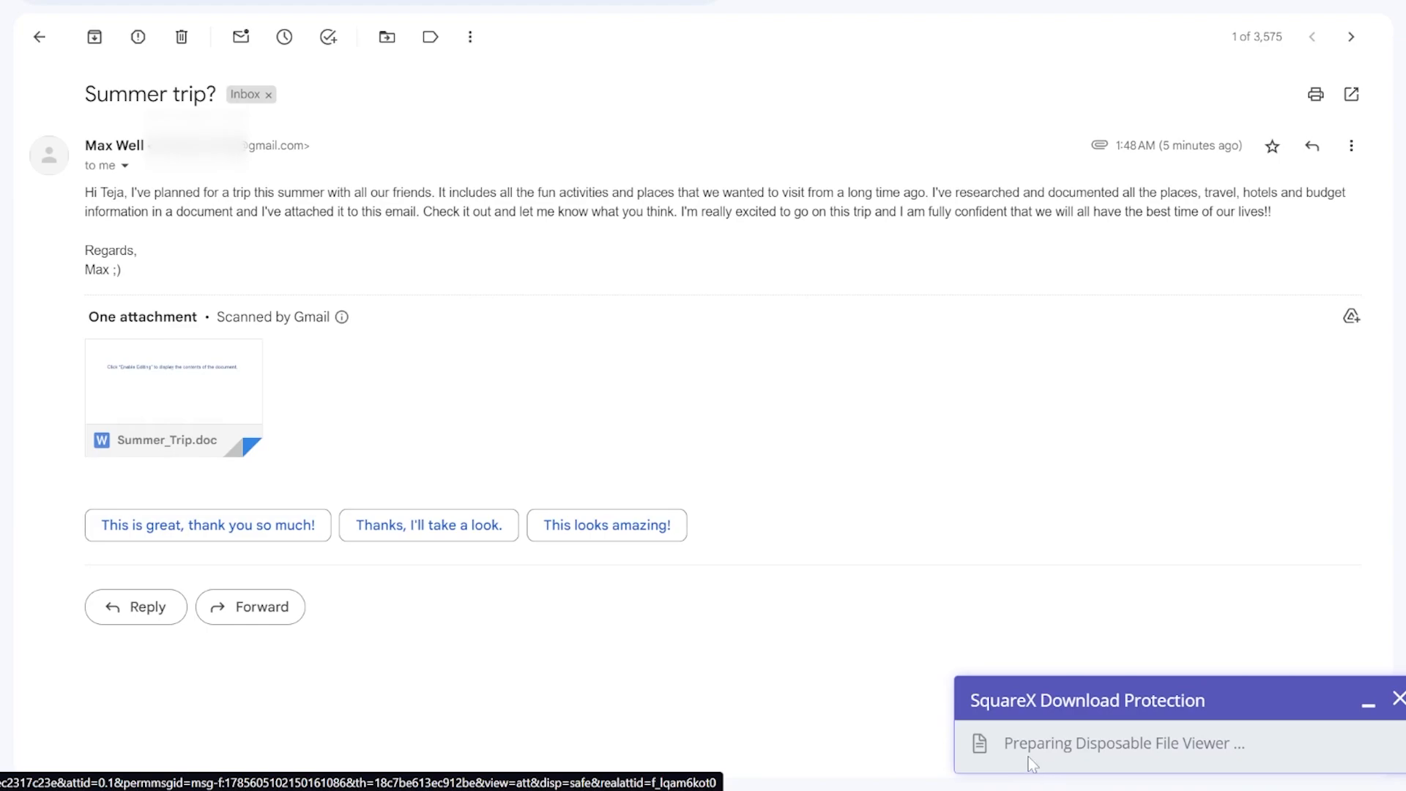
{"action": "left_click", "coordinate": [173, 397]}
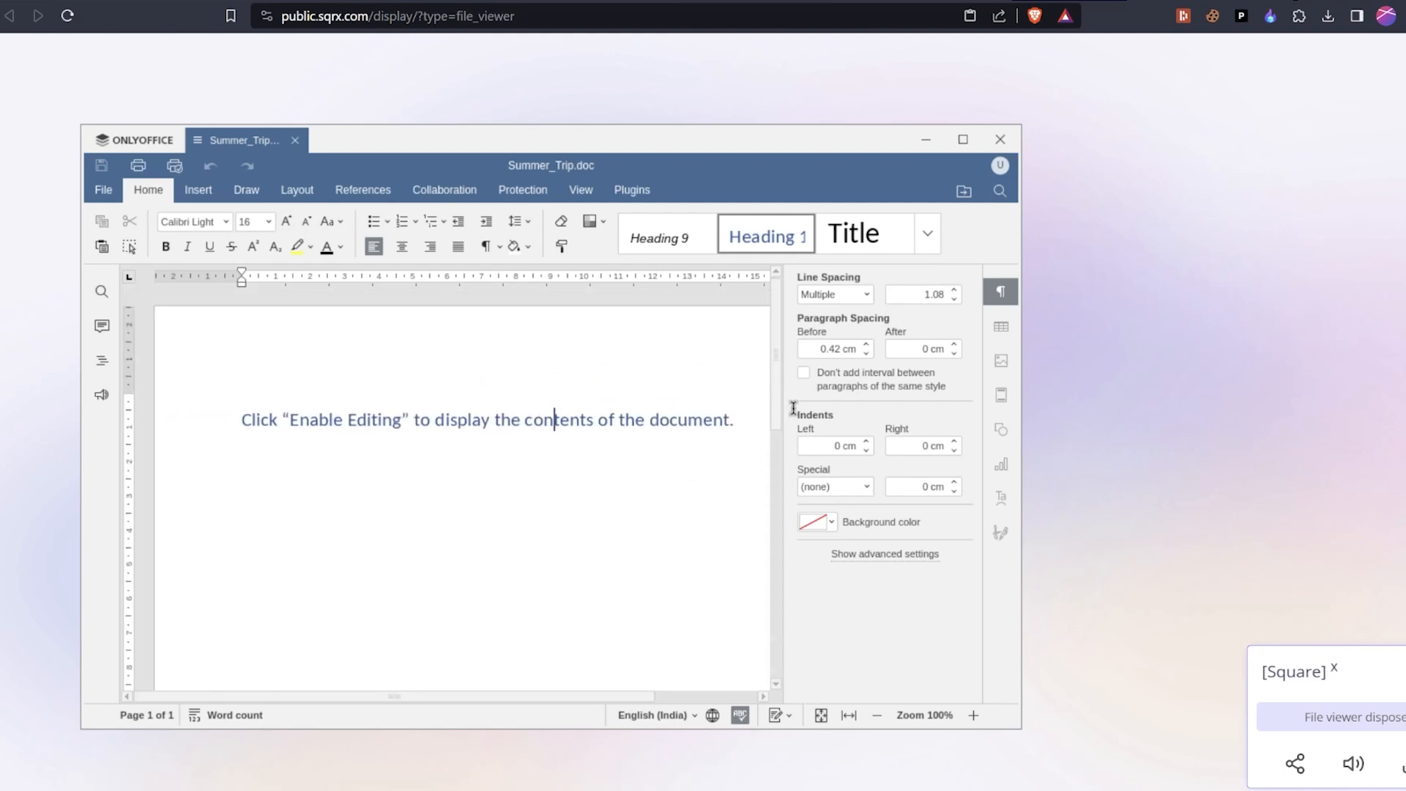
{"action": "mouse_move", "coordinate": [733, 567]}
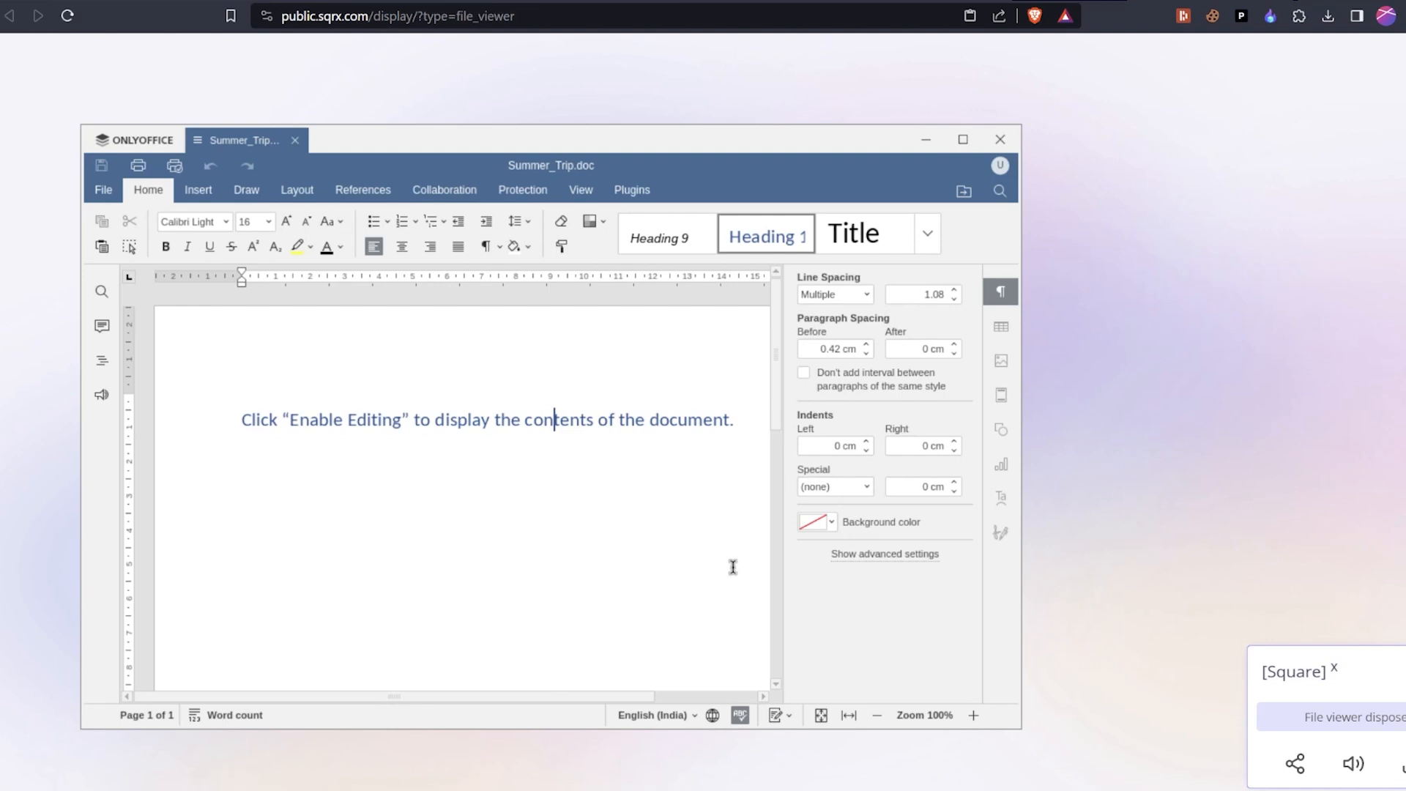
{"action": "mouse_move", "coordinate": [713, 525]}
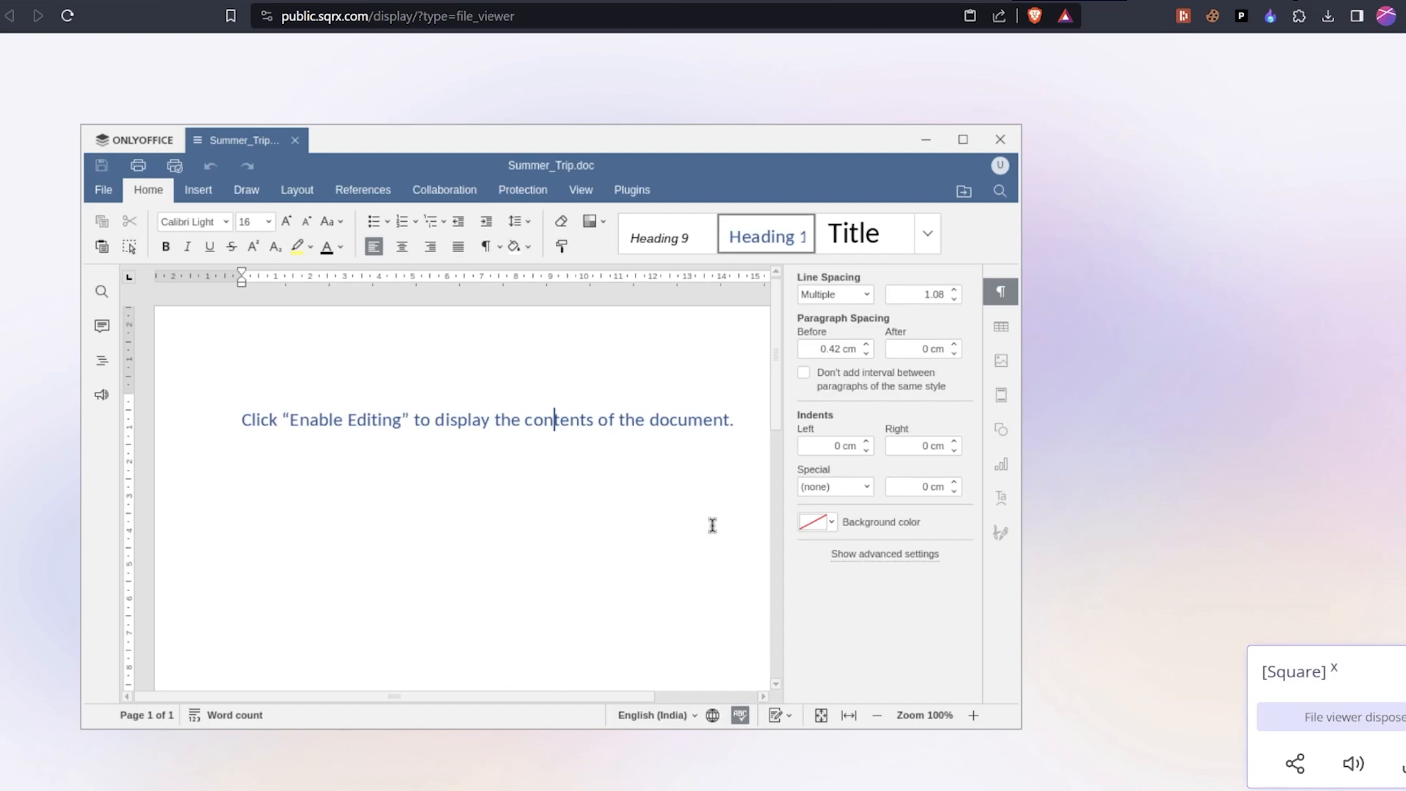
{"action": "mouse_move", "coordinate": [712, 525]}
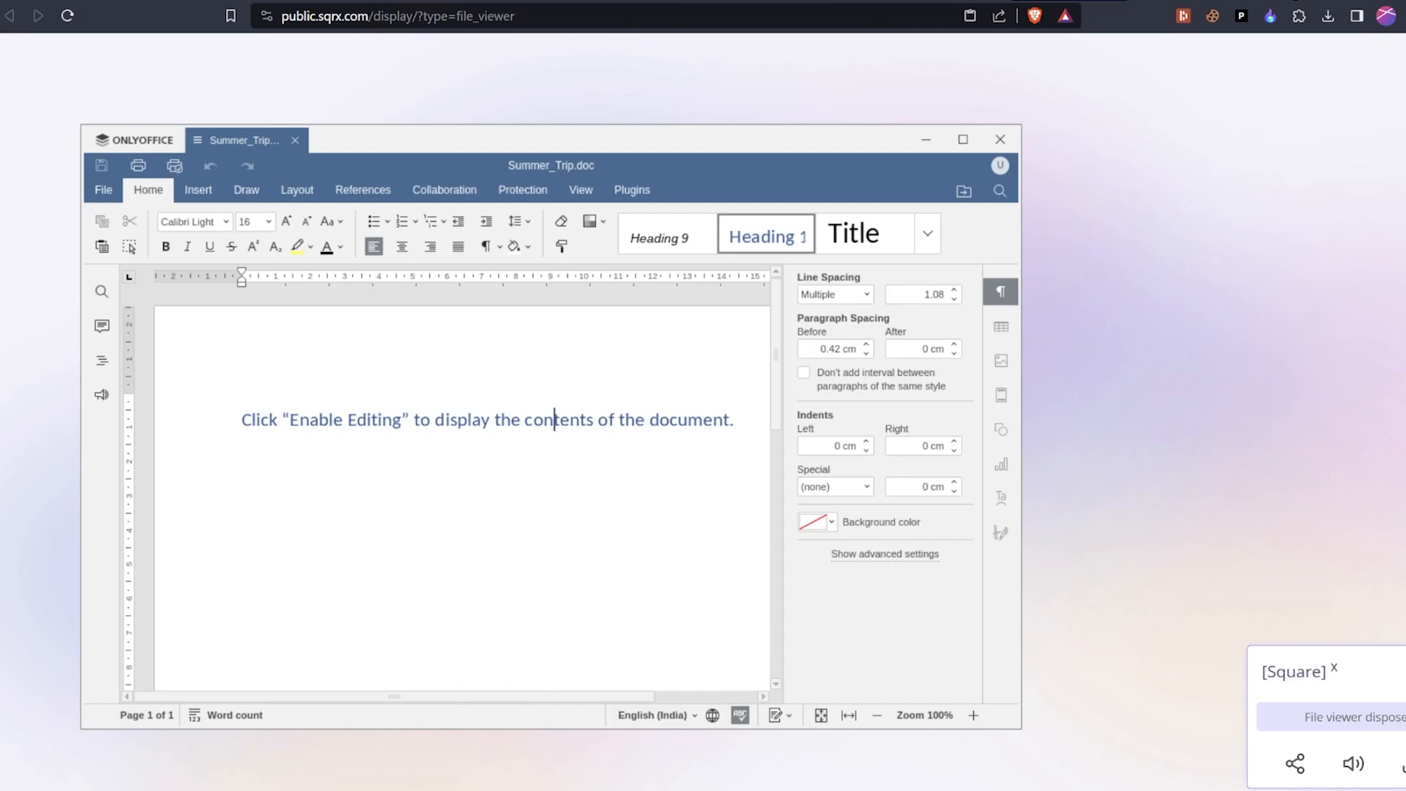